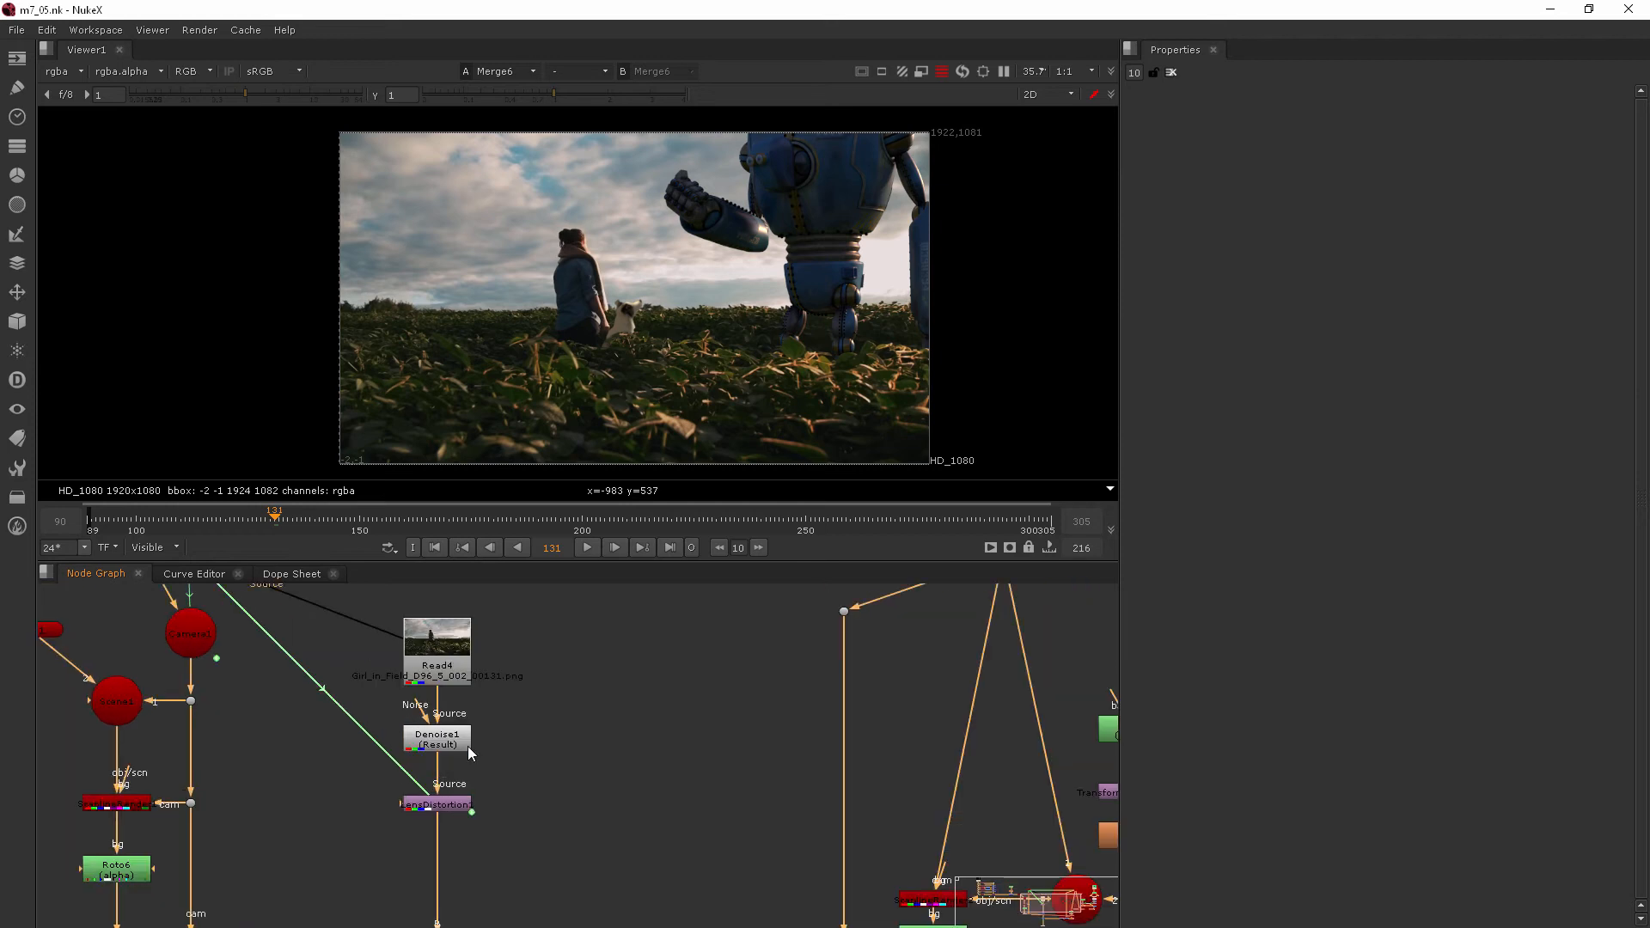
pyautogui.moveTo(487, 828)
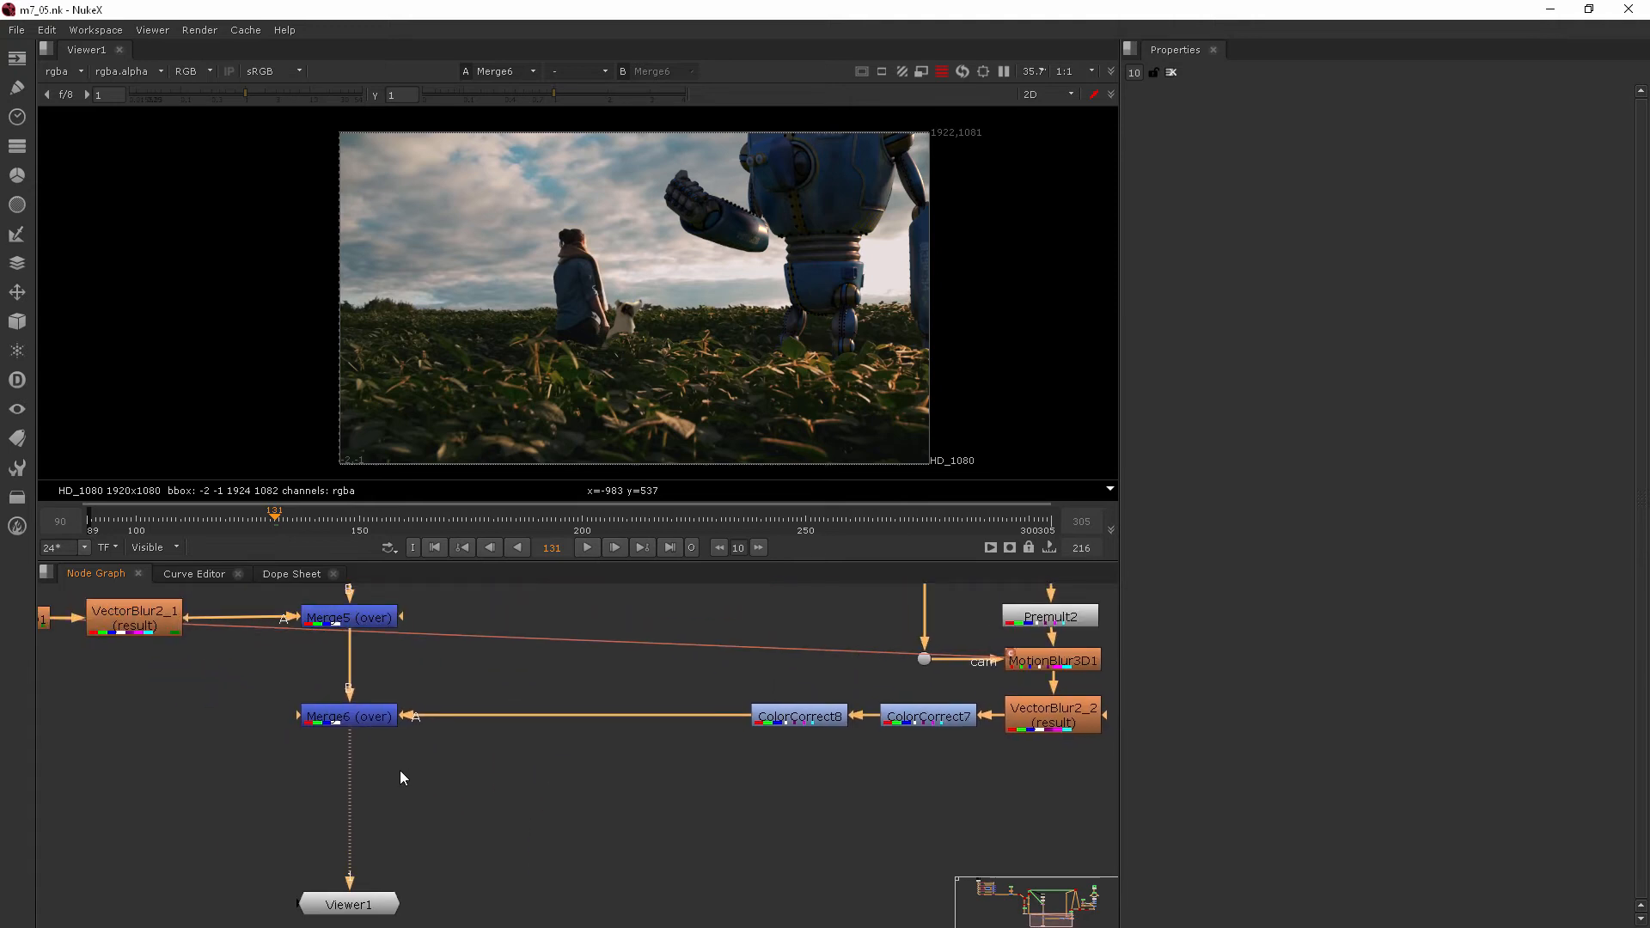
pyautogui.moveTo(428, 768)
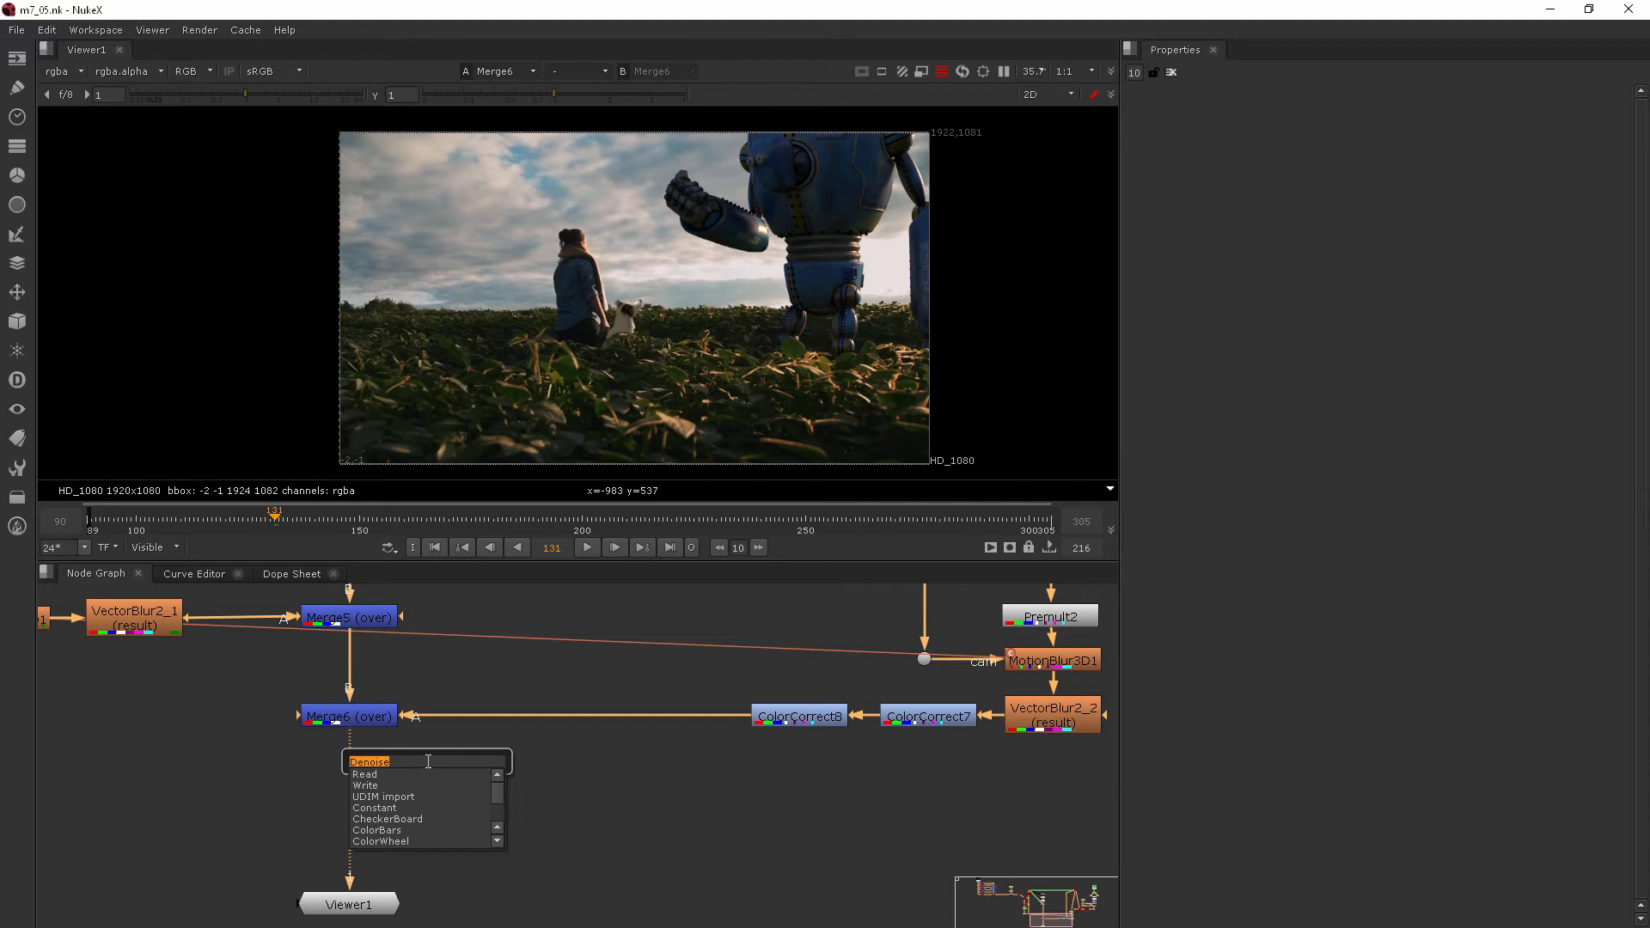
# Step: Add a Kodak 5248 Grain node and drop it below Merge6 in the graph
pyautogui.write('gra')
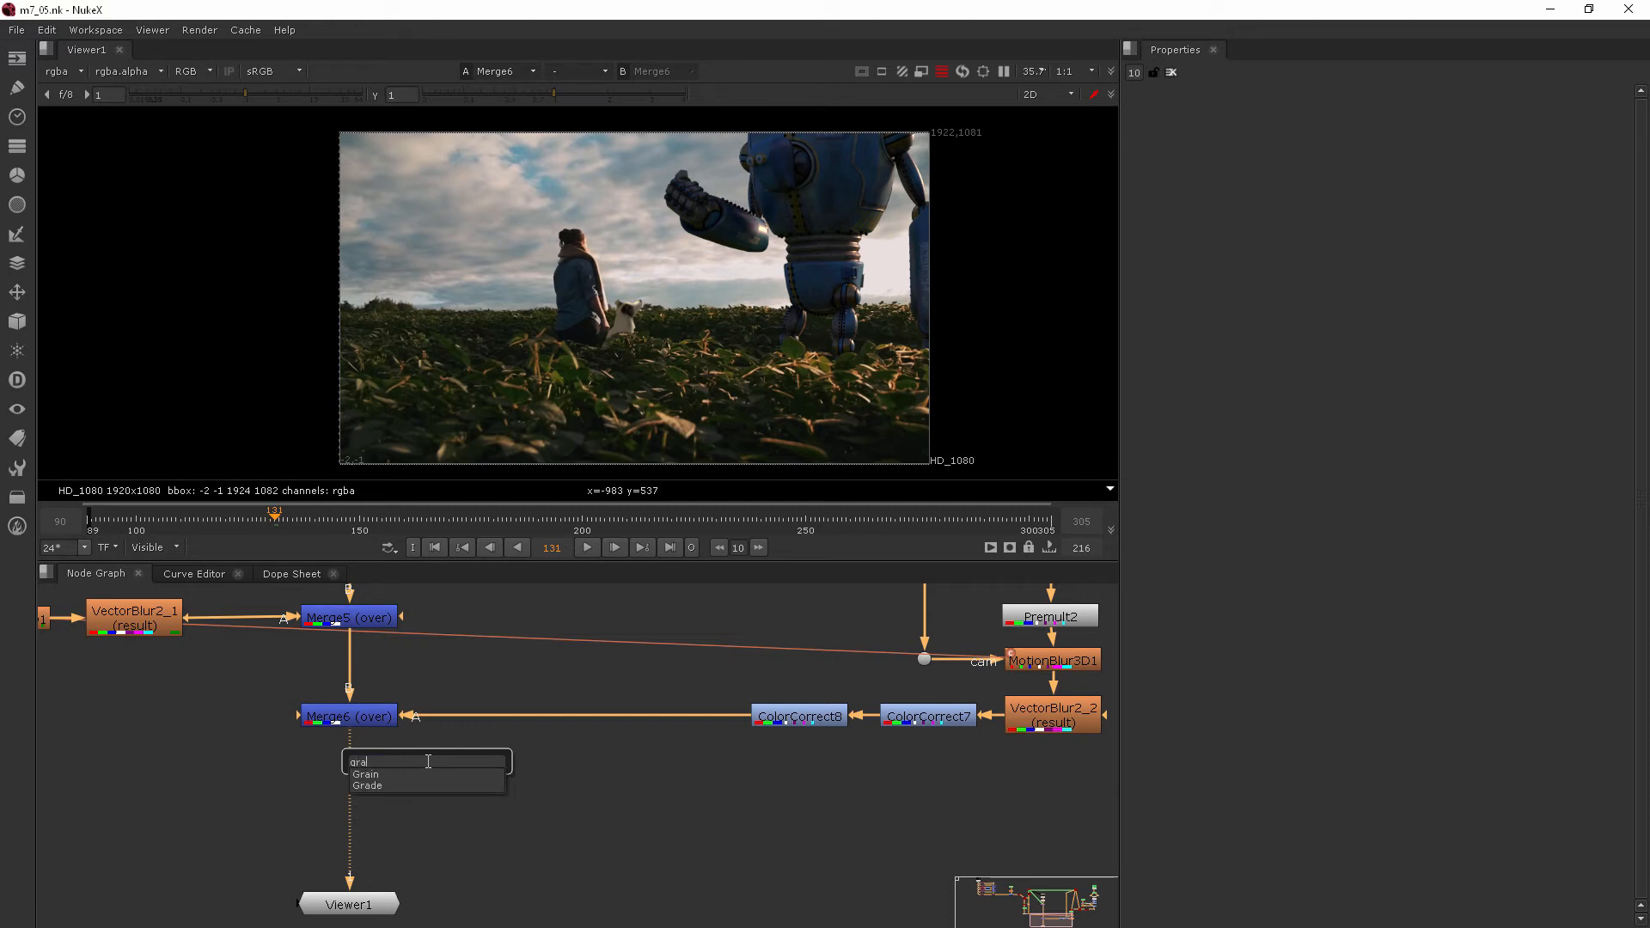
pyautogui.moveTo(368, 783)
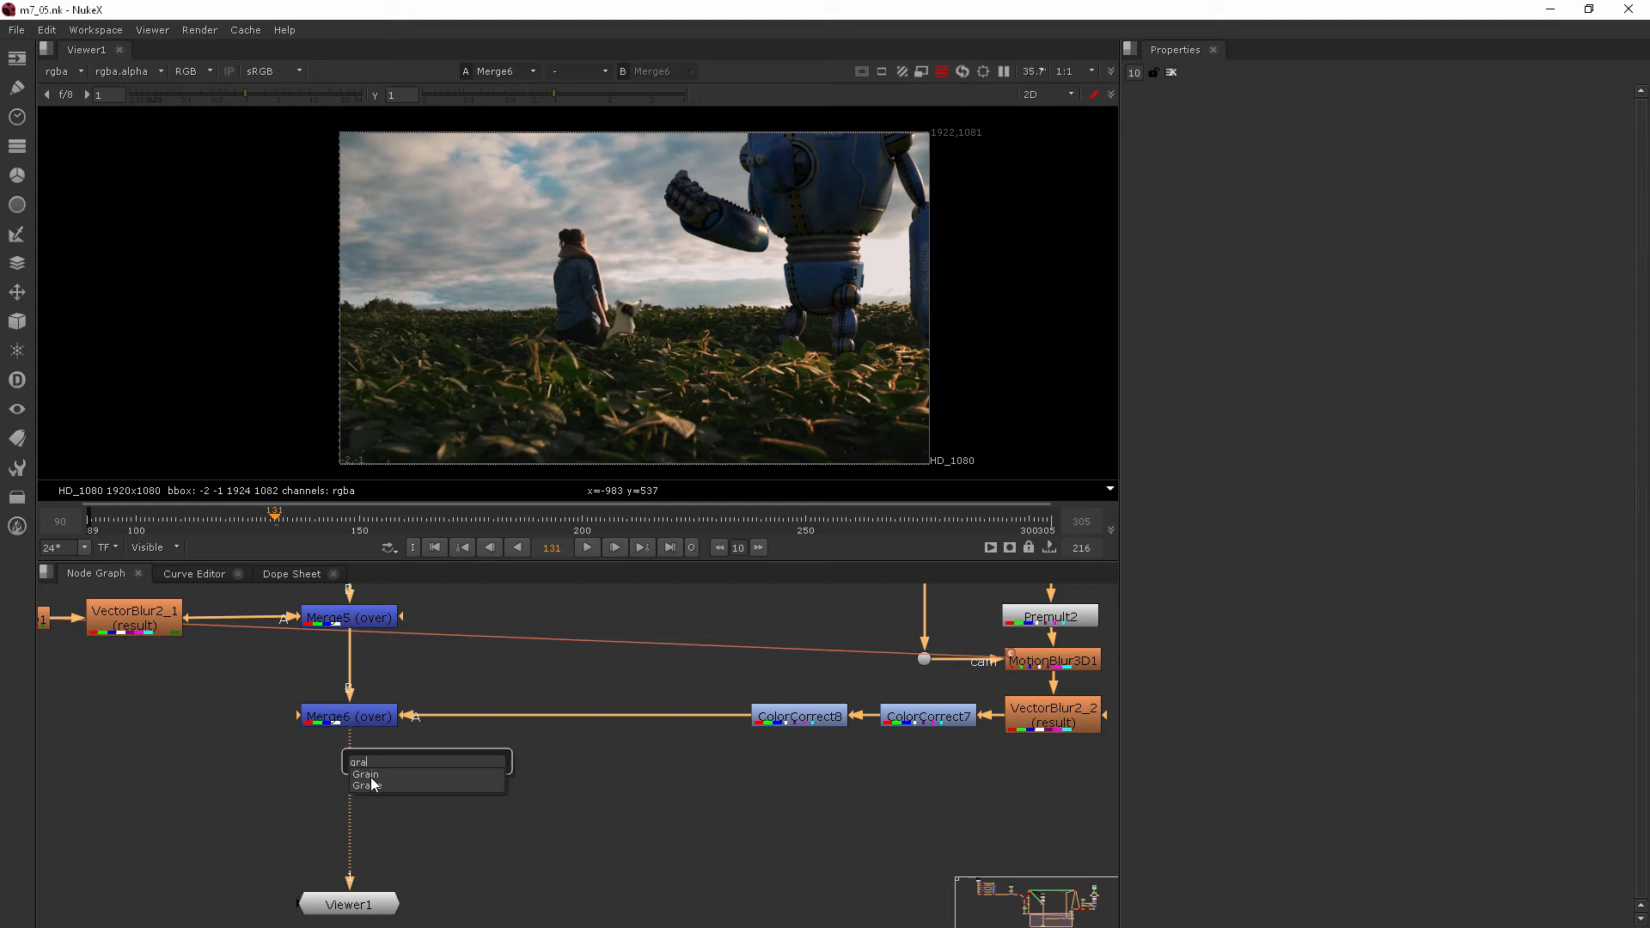
pyautogui.click(364, 775)
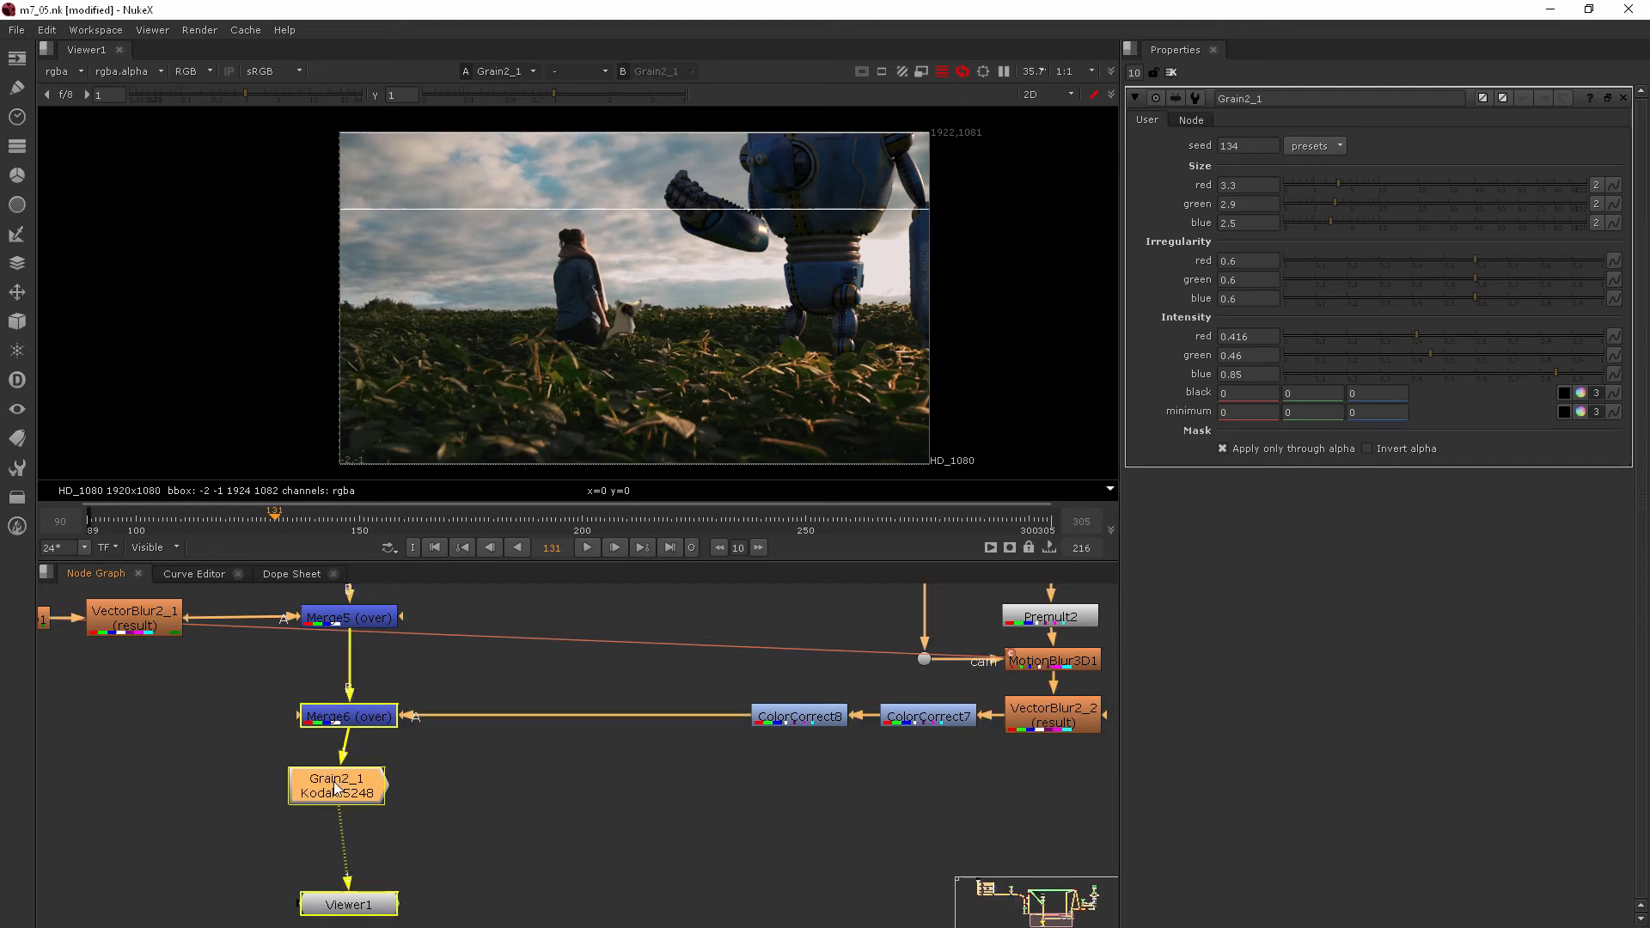
pyautogui.click(348, 781)
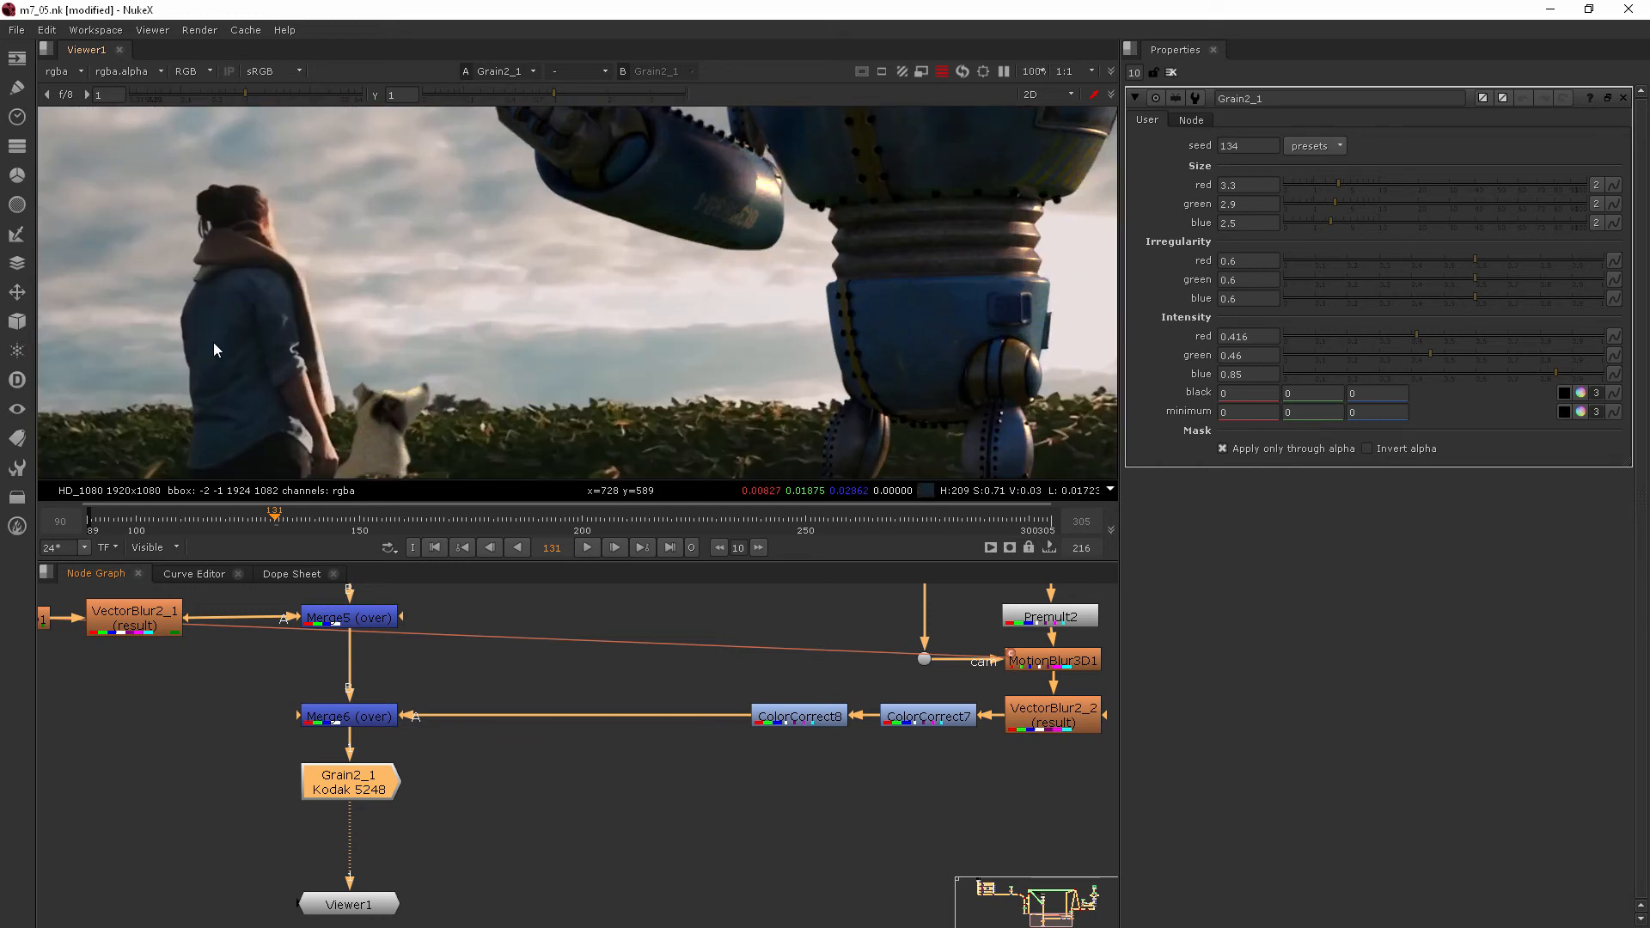
pyautogui.moveTo(724, 331)
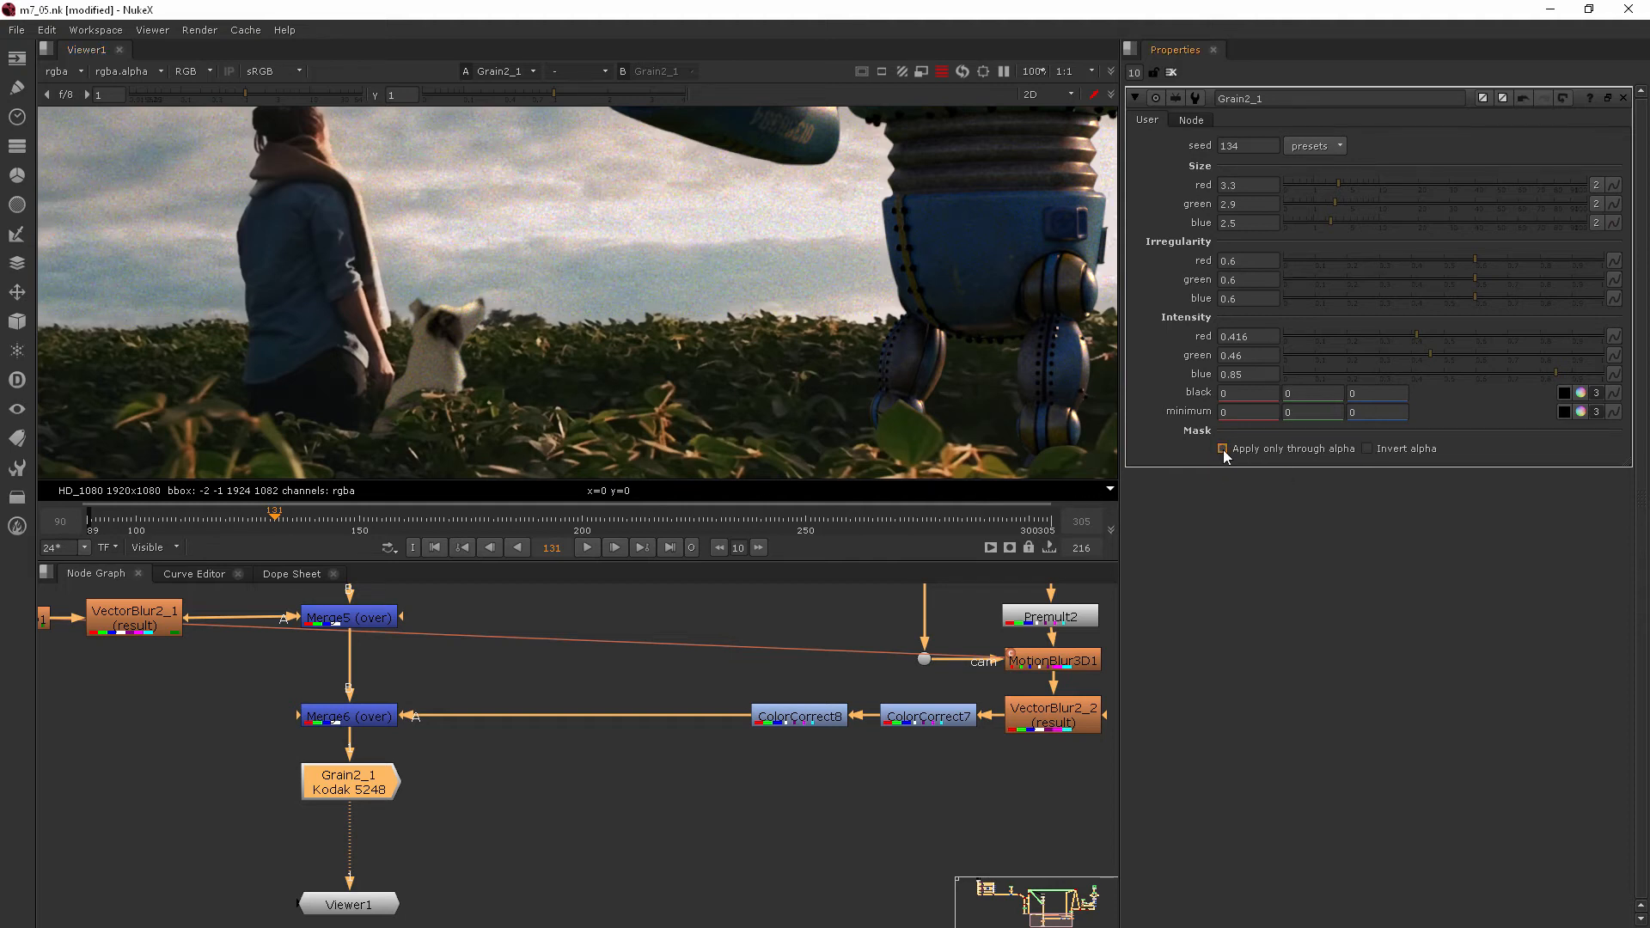
pyautogui.moveTo(837, 386)
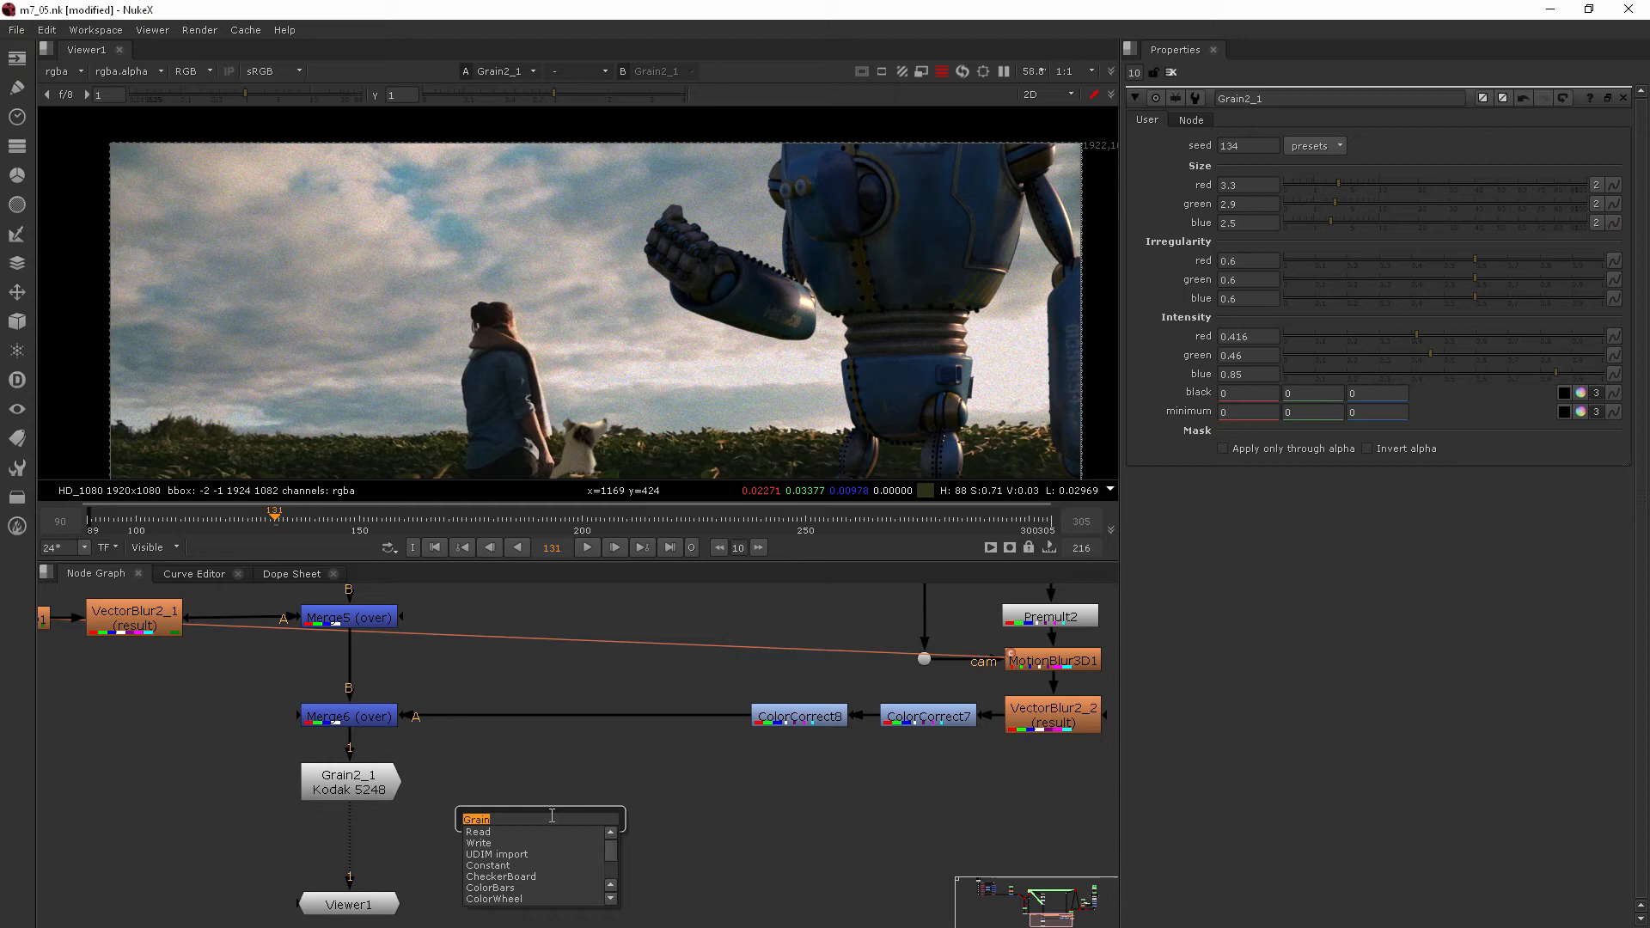
# Step: Add an F_ReGrain node and leave it on Preset Stock FUJIF250Under 2K
pyautogui.write('F')
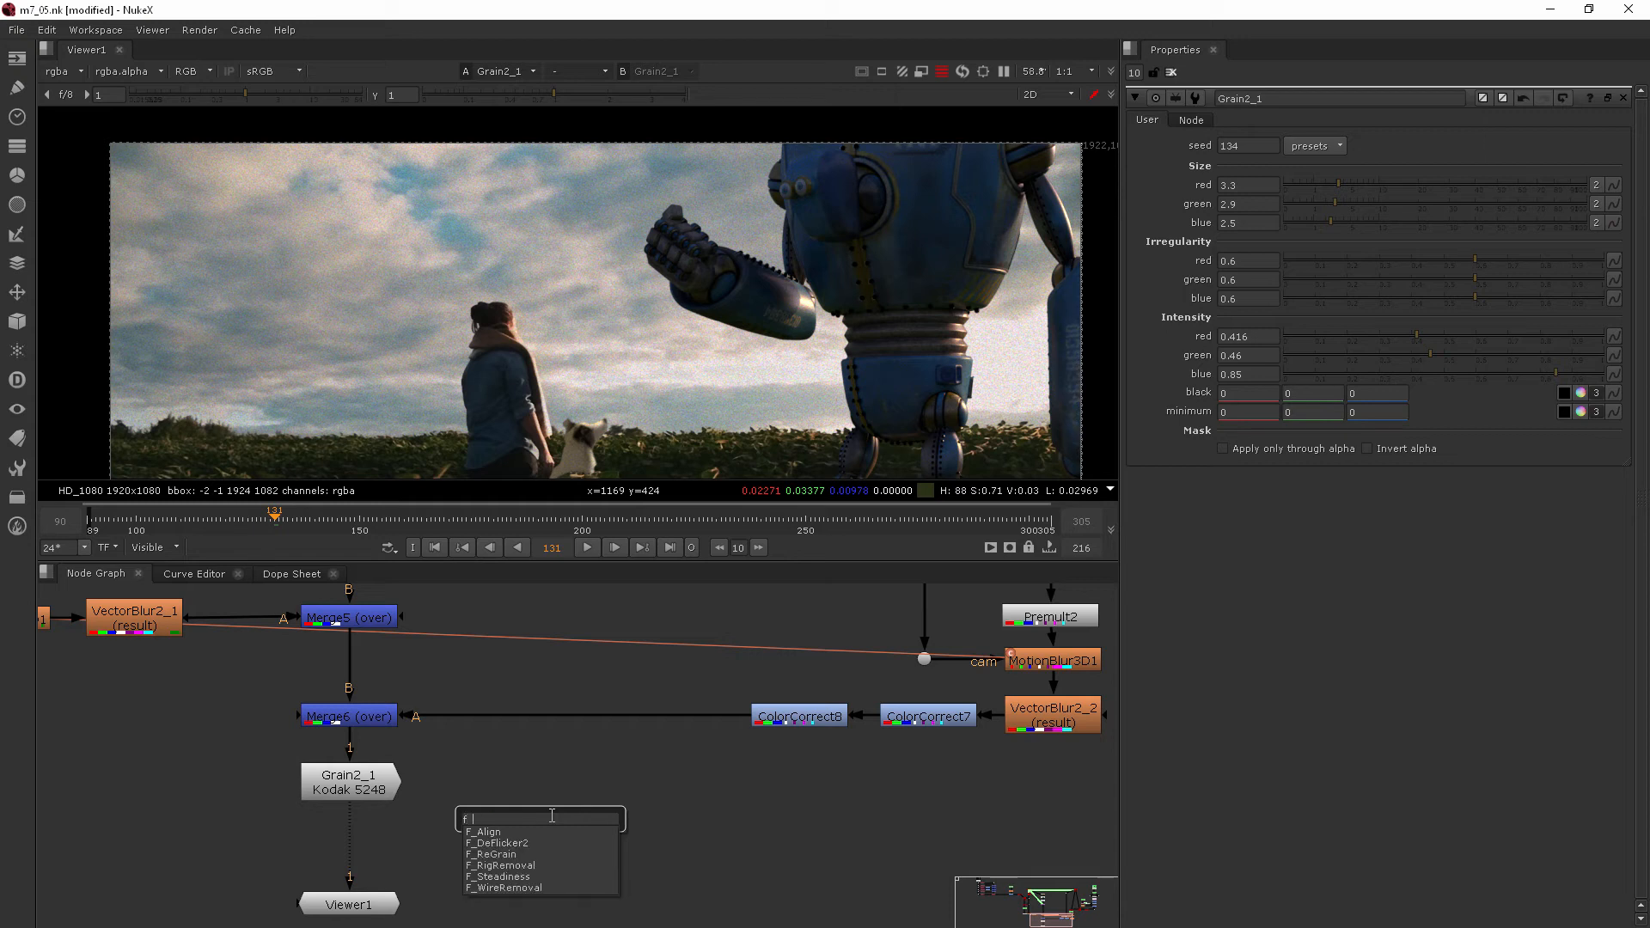
pyautogui.click(490, 854)
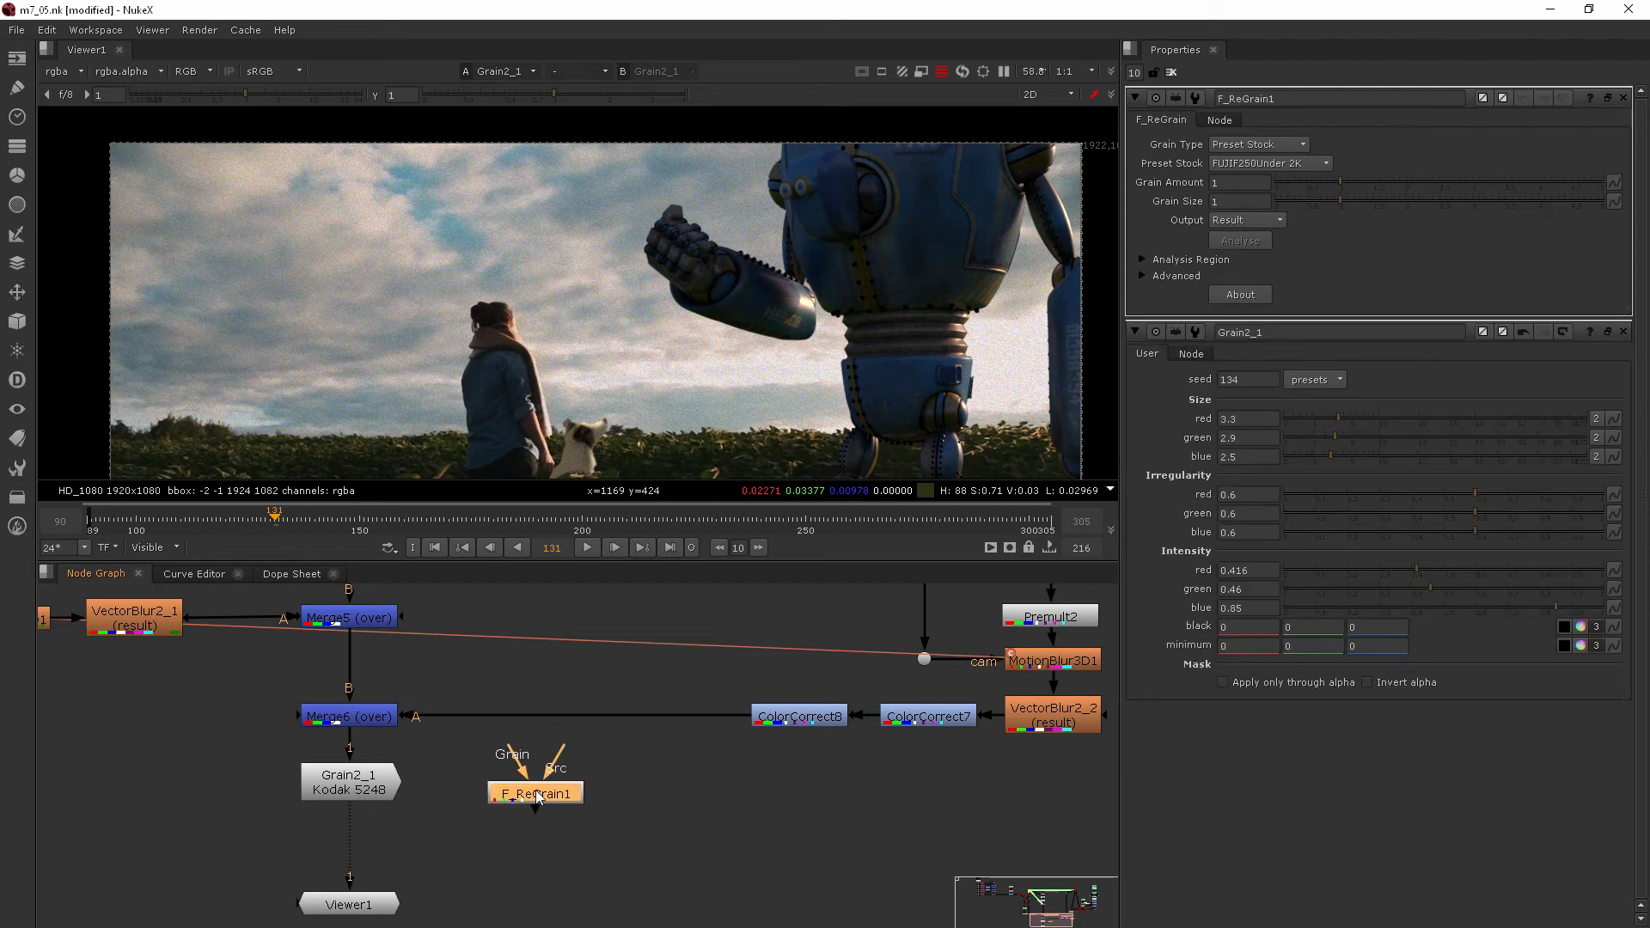
pyautogui.moveTo(1447, 700)
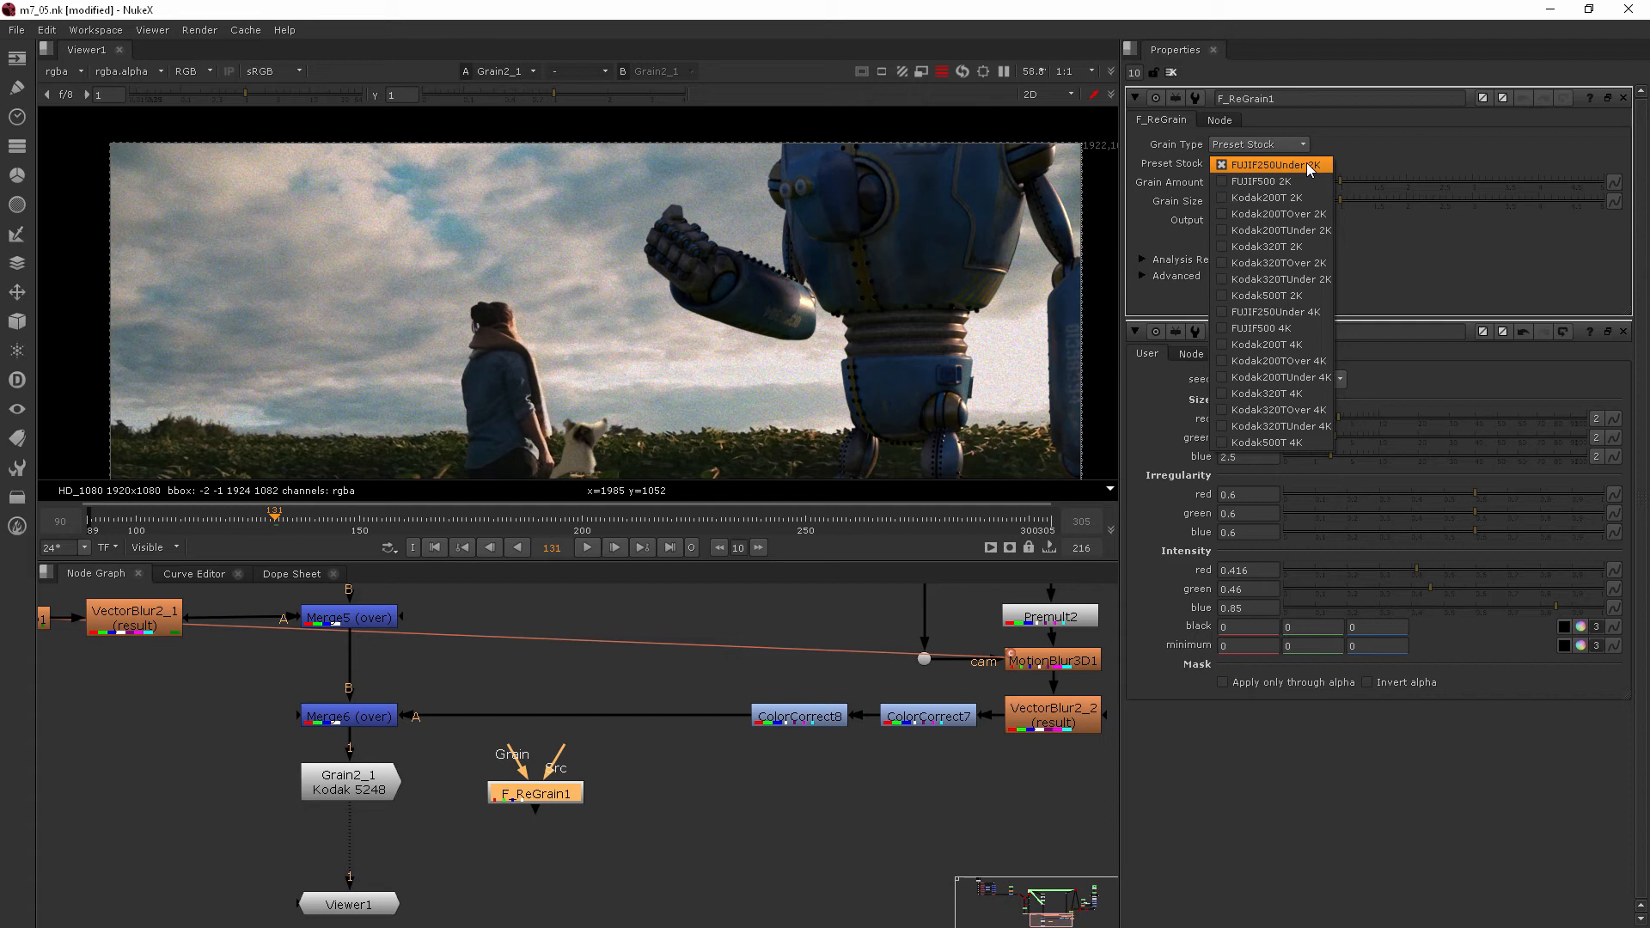
pyautogui.moveTo(1272, 426)
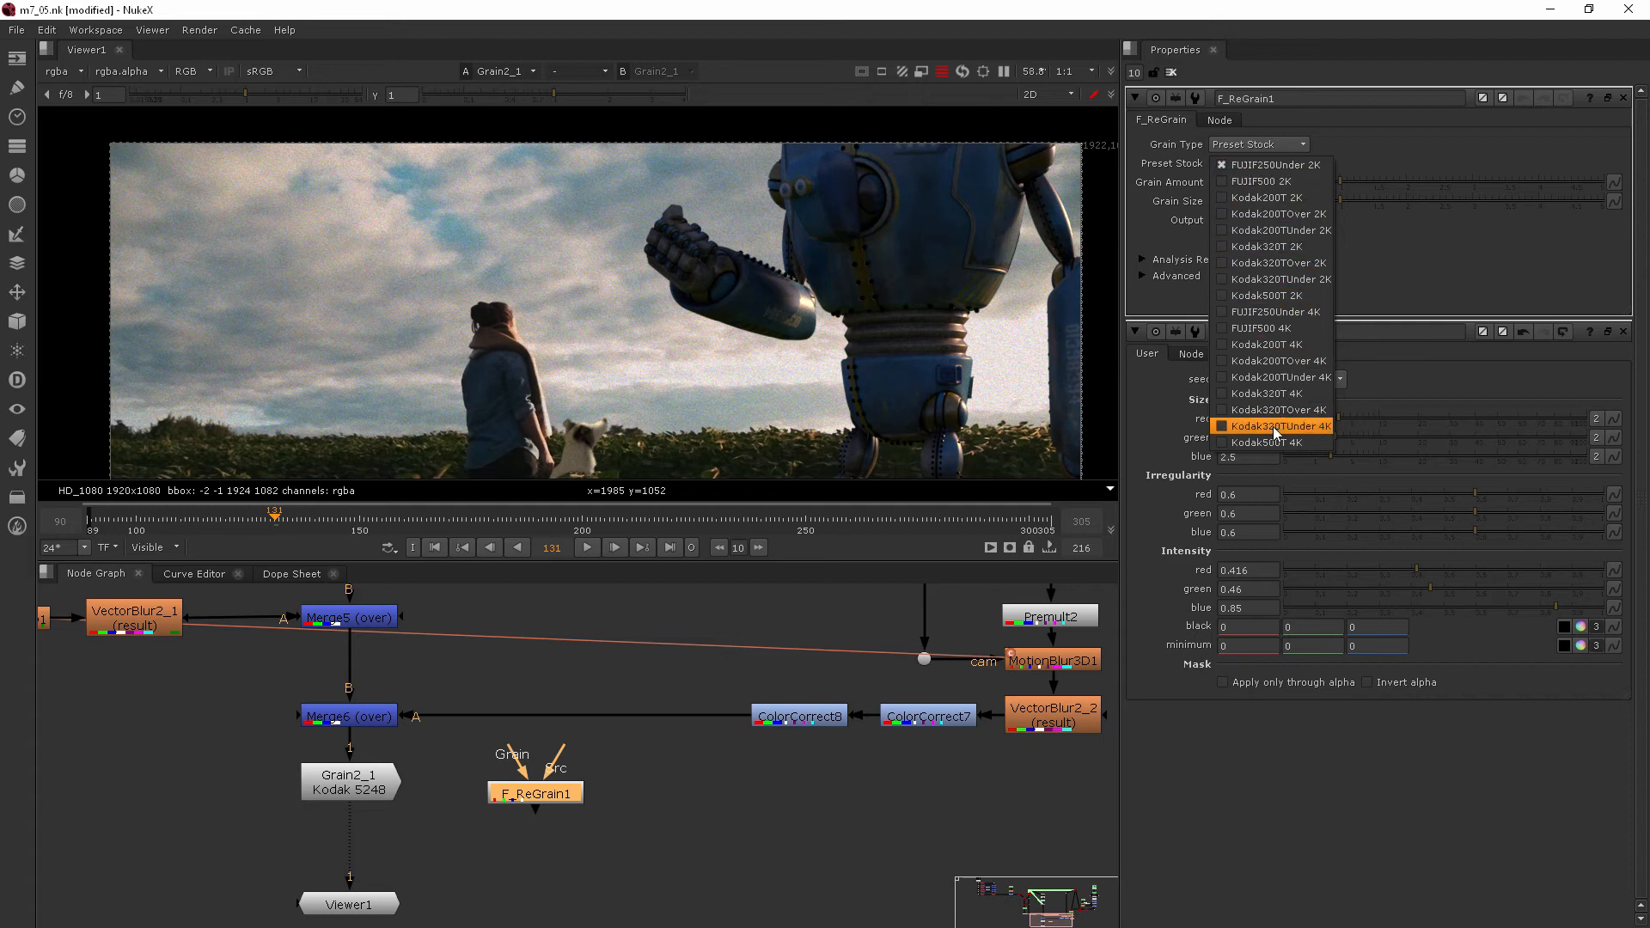
pyautogui.moveTo(1273, 360)
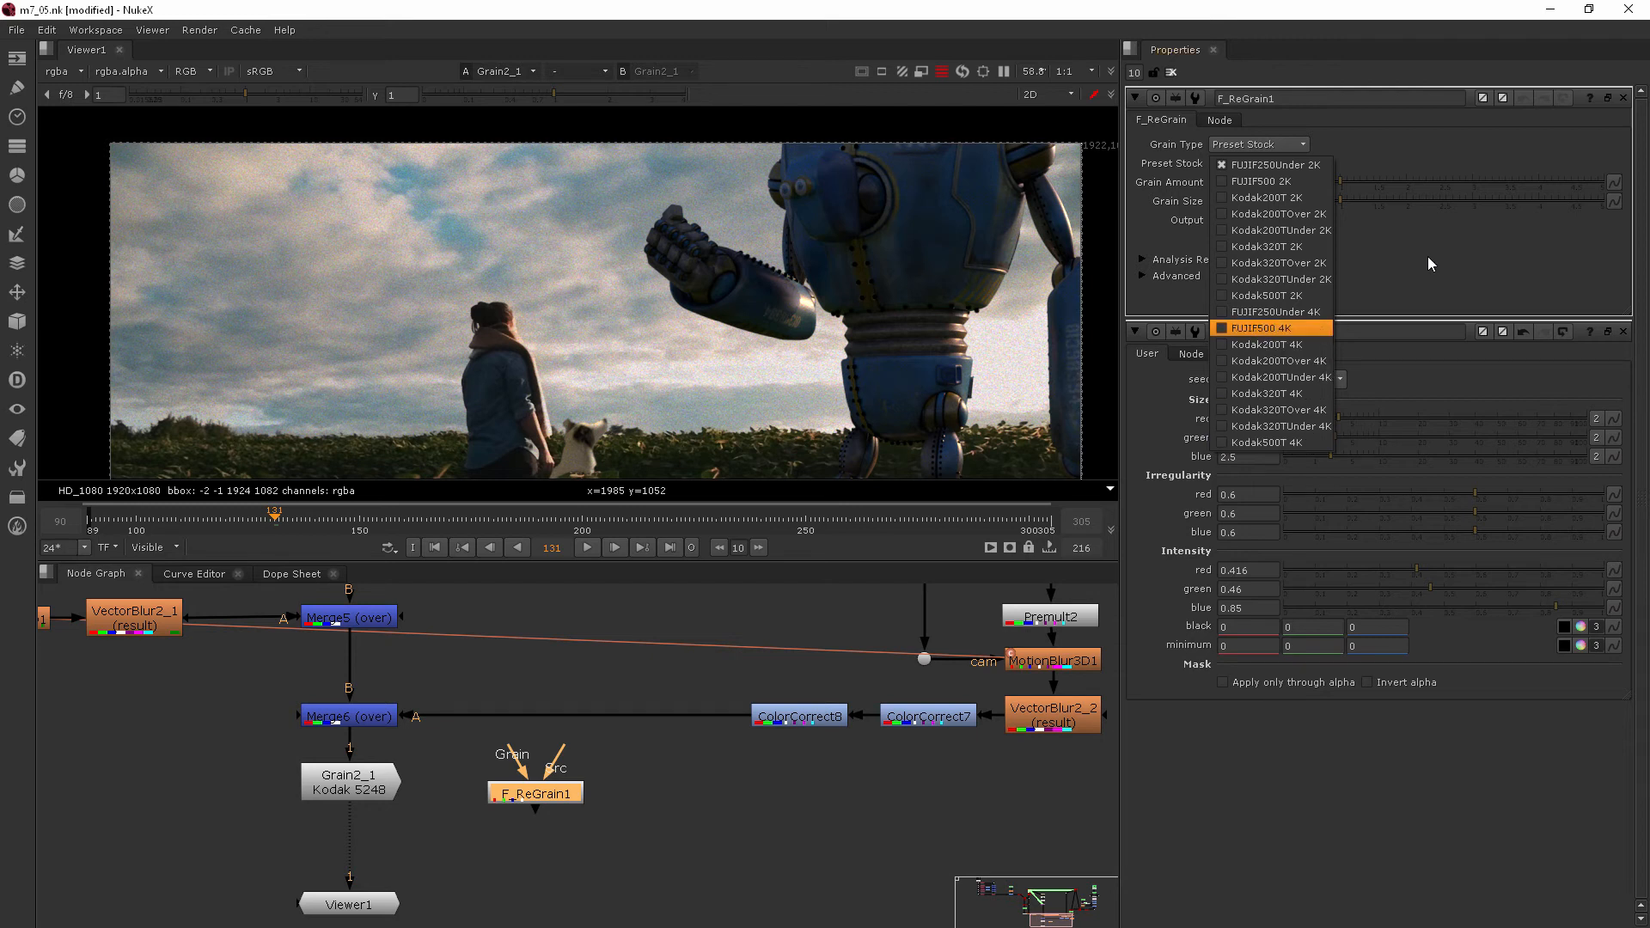
pyautogui.click(1258, 144)
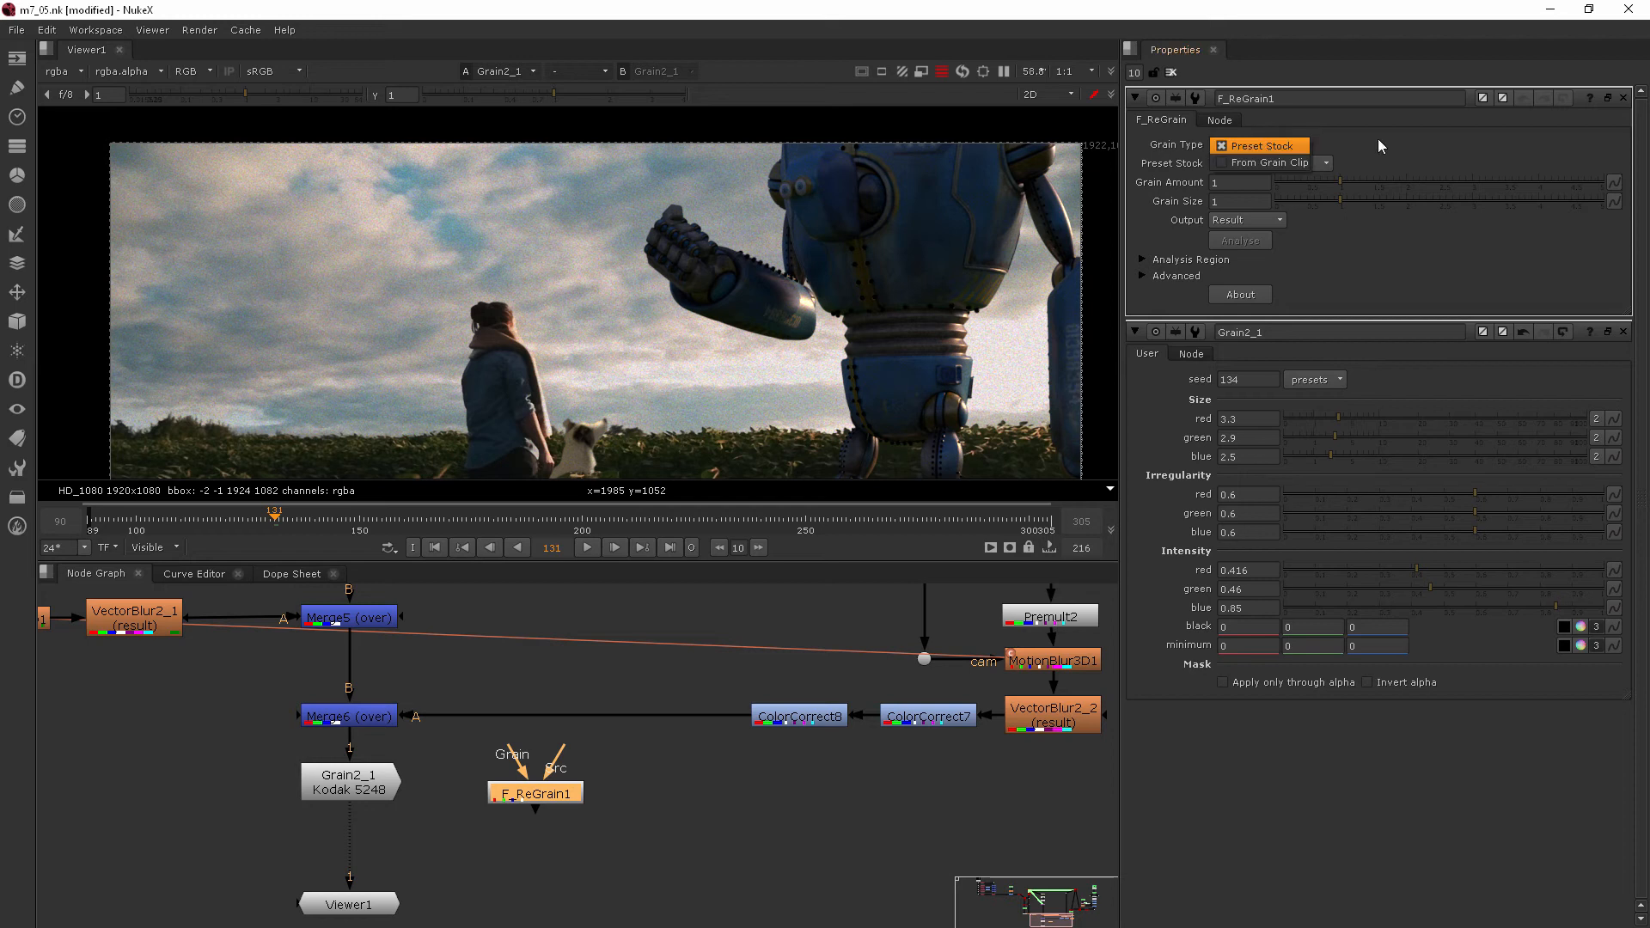
pyautogui.click(1268, 162)
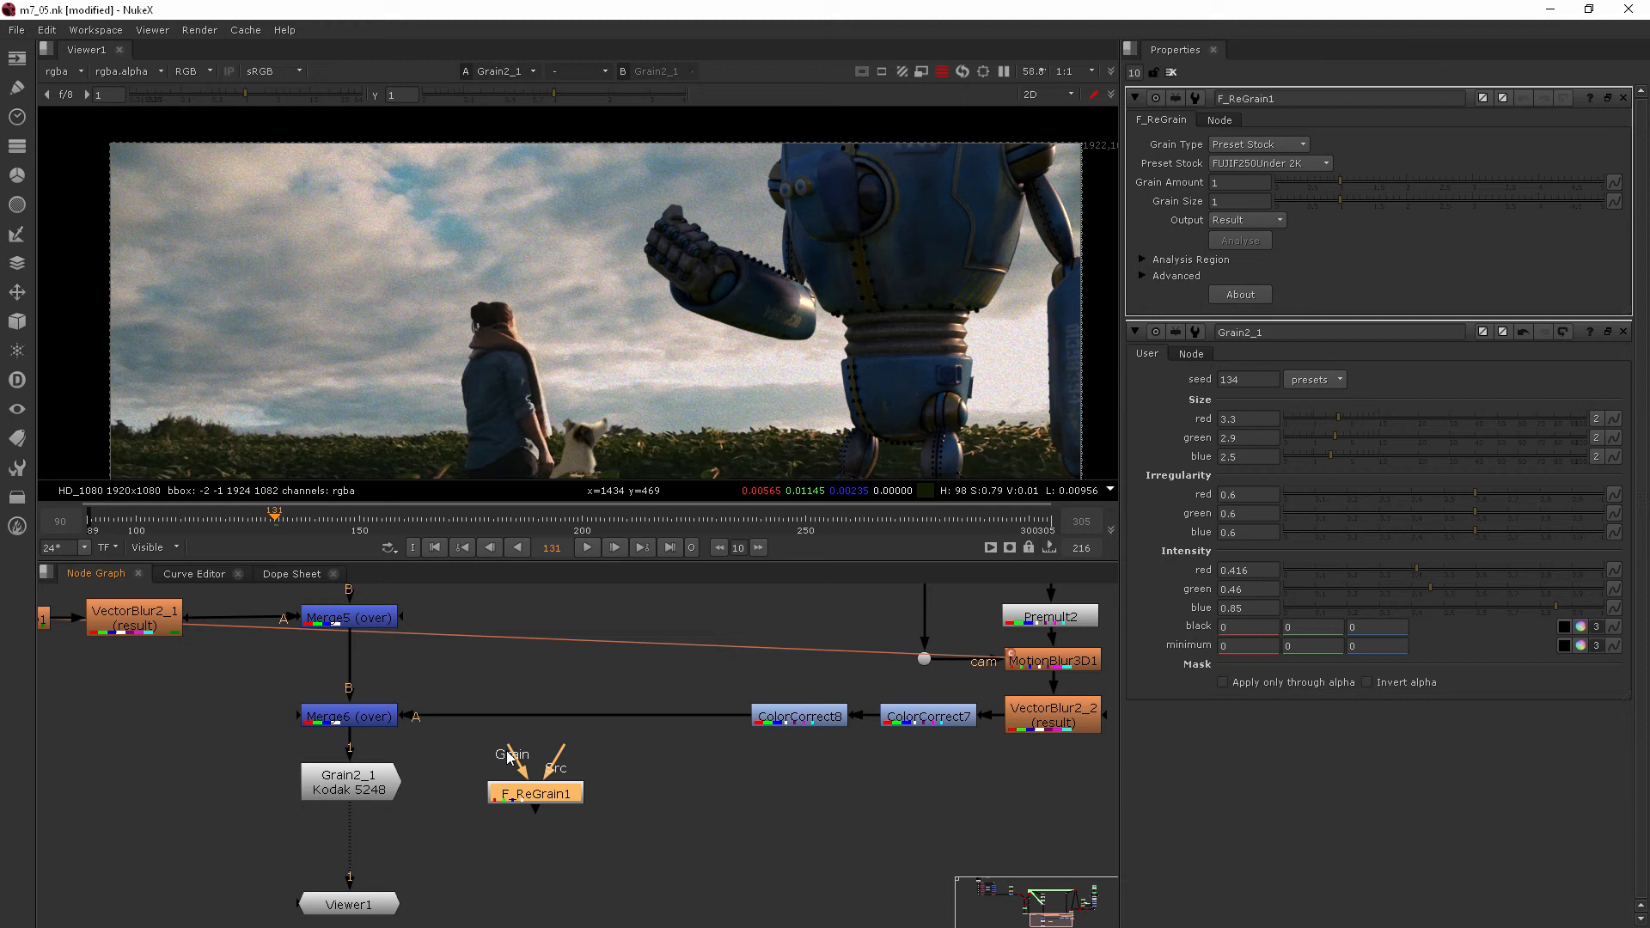
pyautogui.moveTo(651, 685)
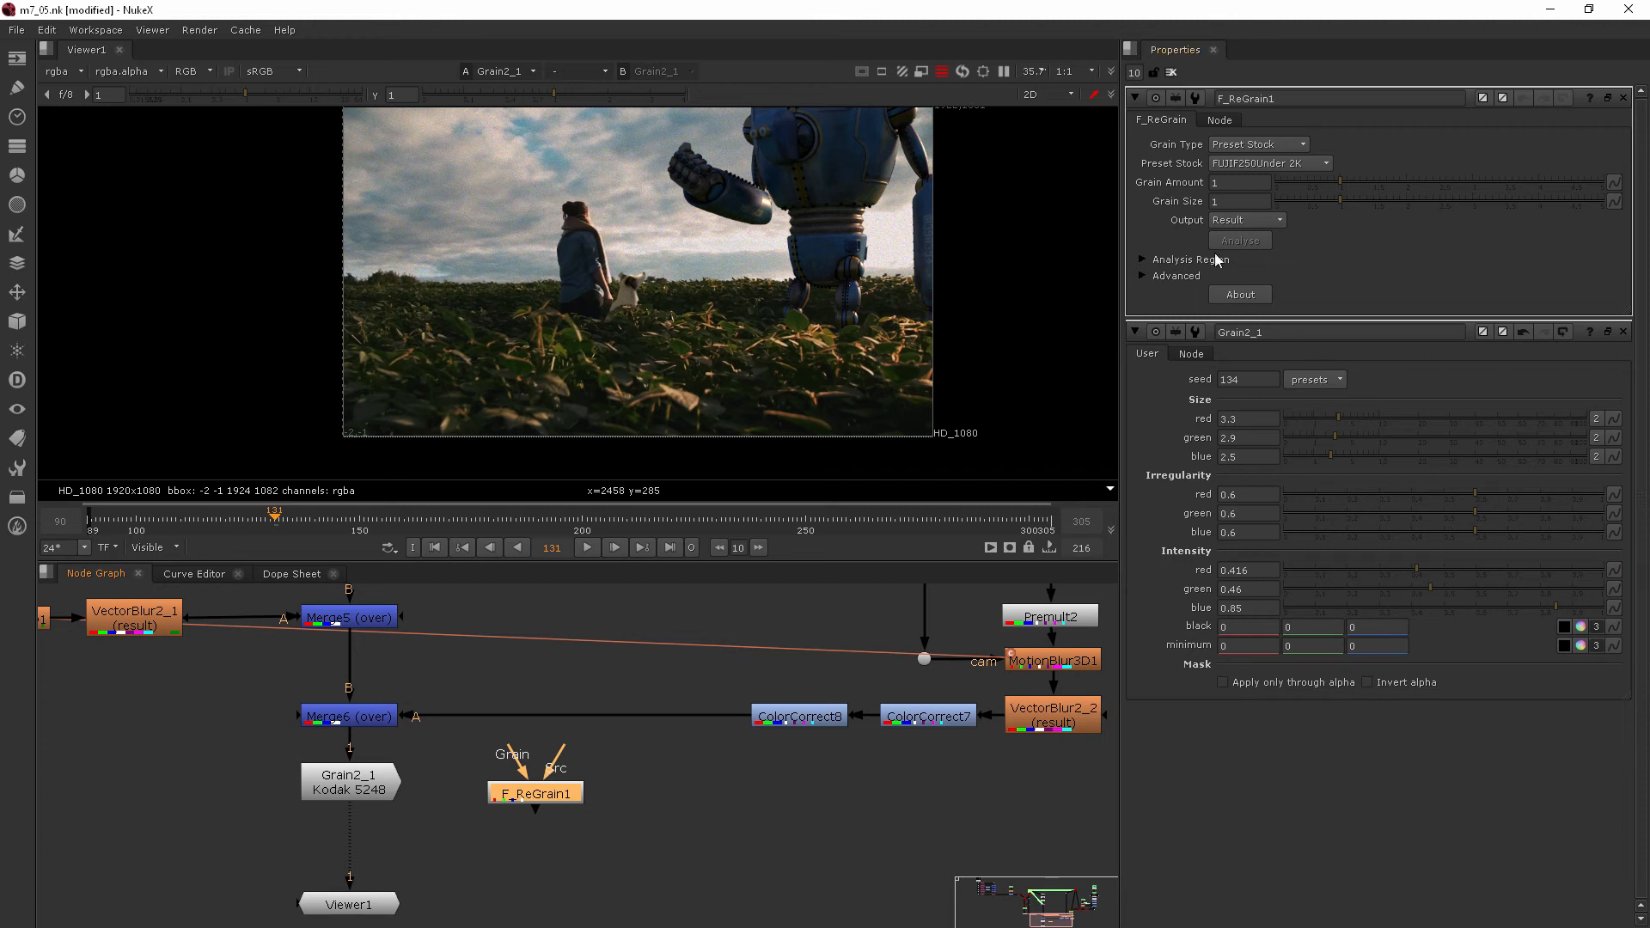
# Step: Adjust Grain2_1 toward finer grain (red 1.6, green 2) with blue intensity 0.635
pyautogui.click(1624, 98)
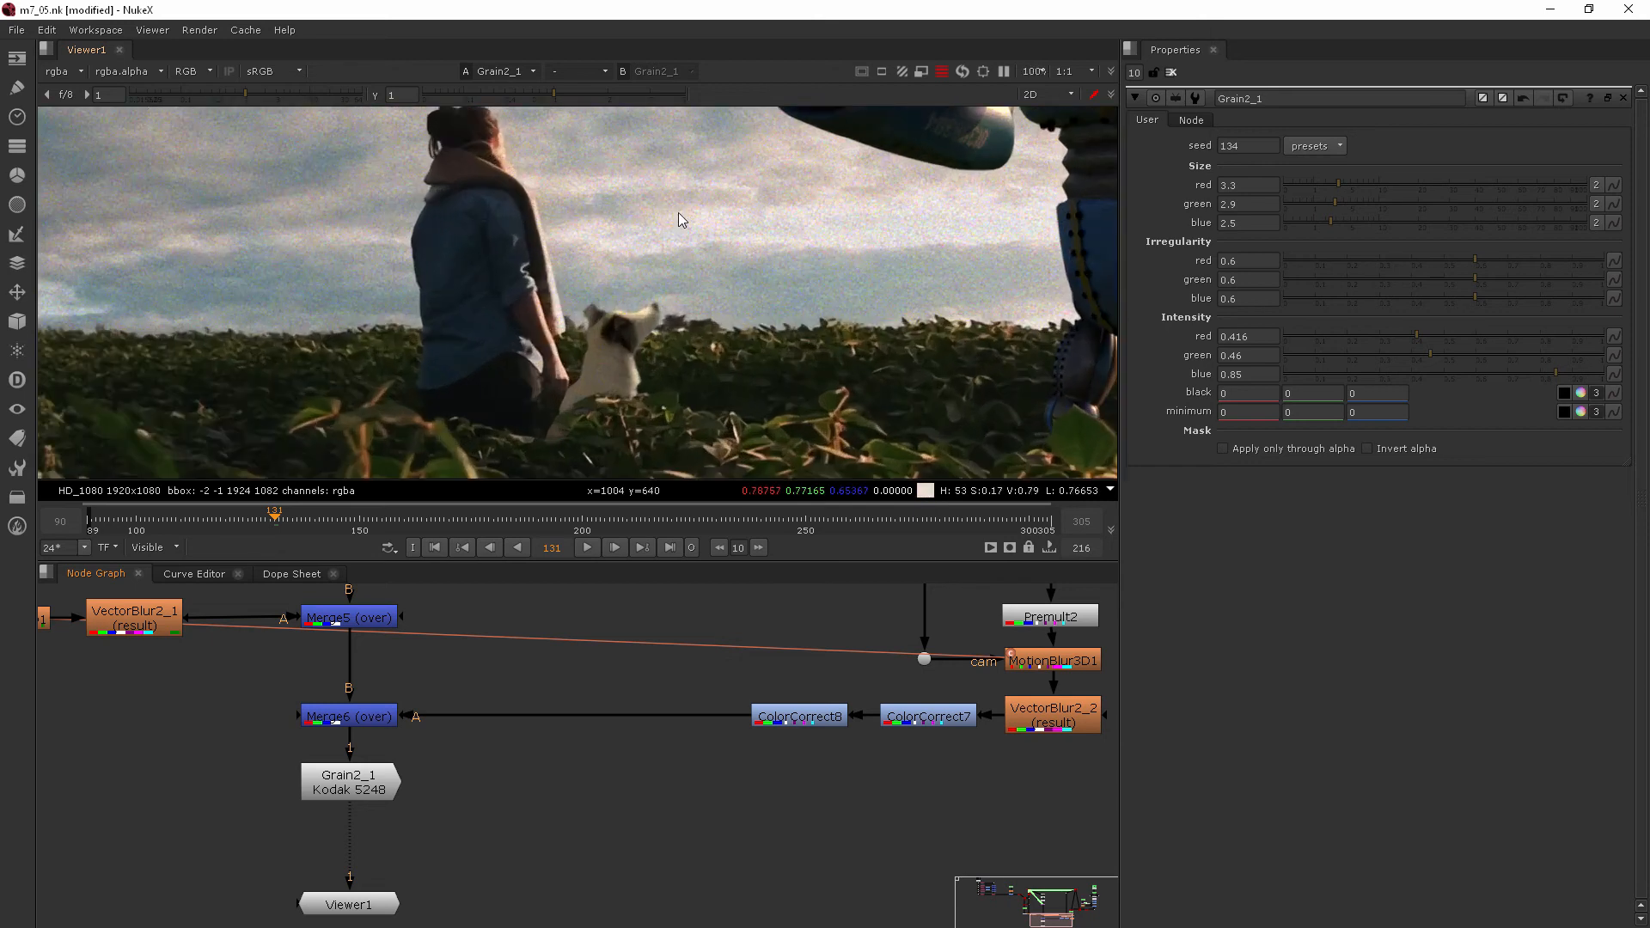
pyautogui.scroll(3)
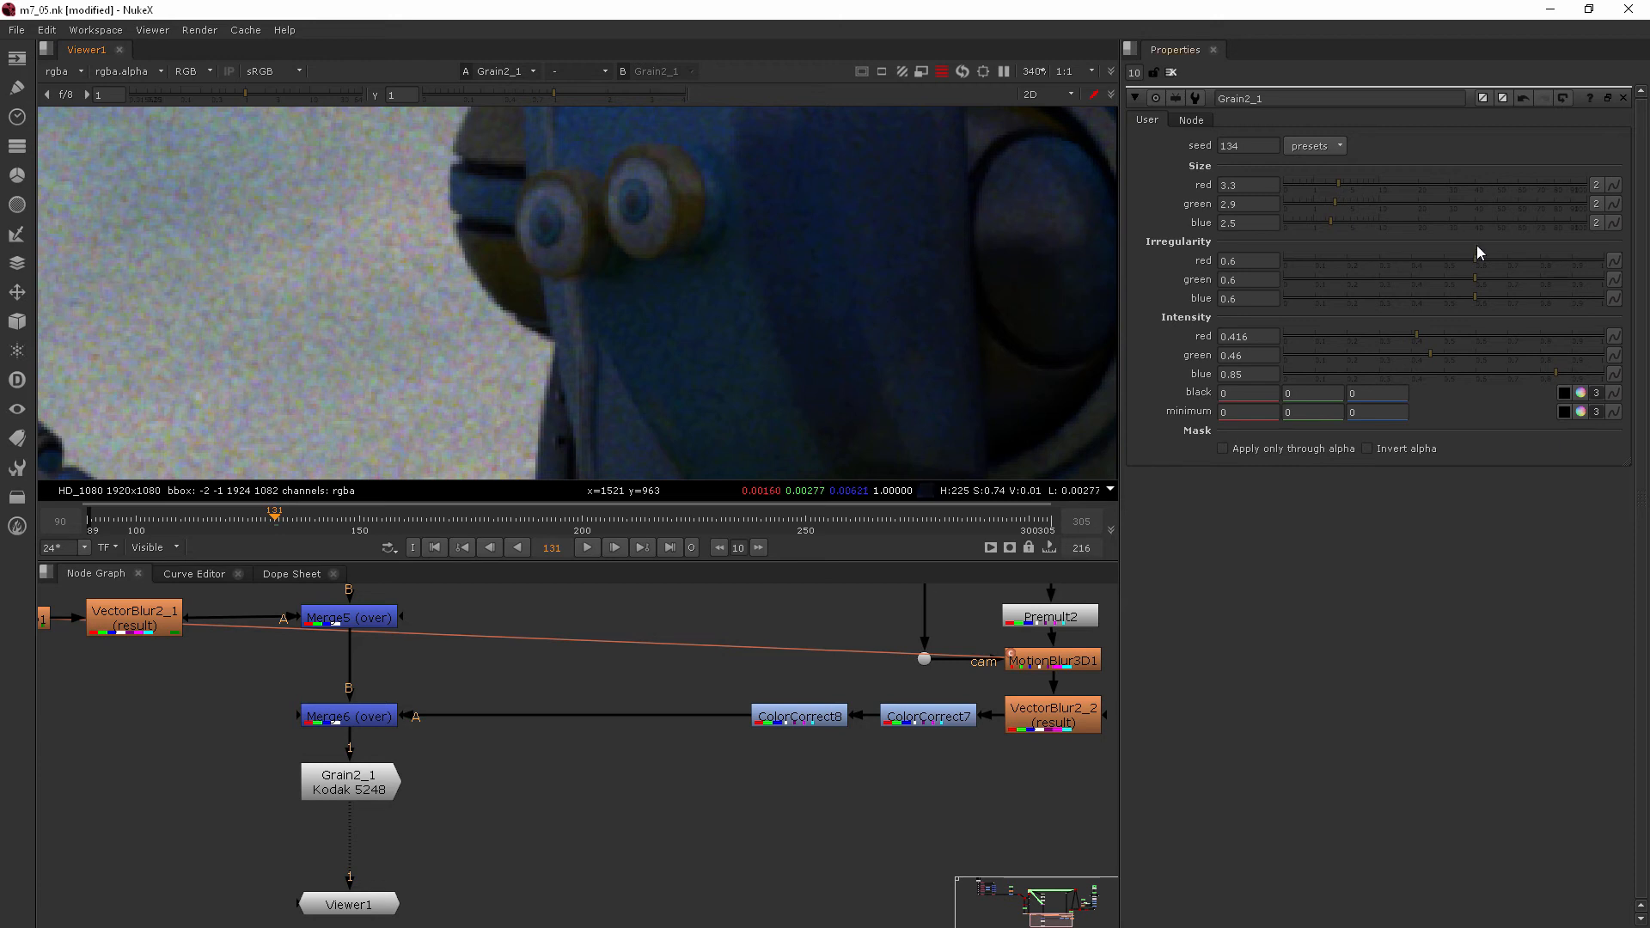
pyautogui.moveTo(529, 273)
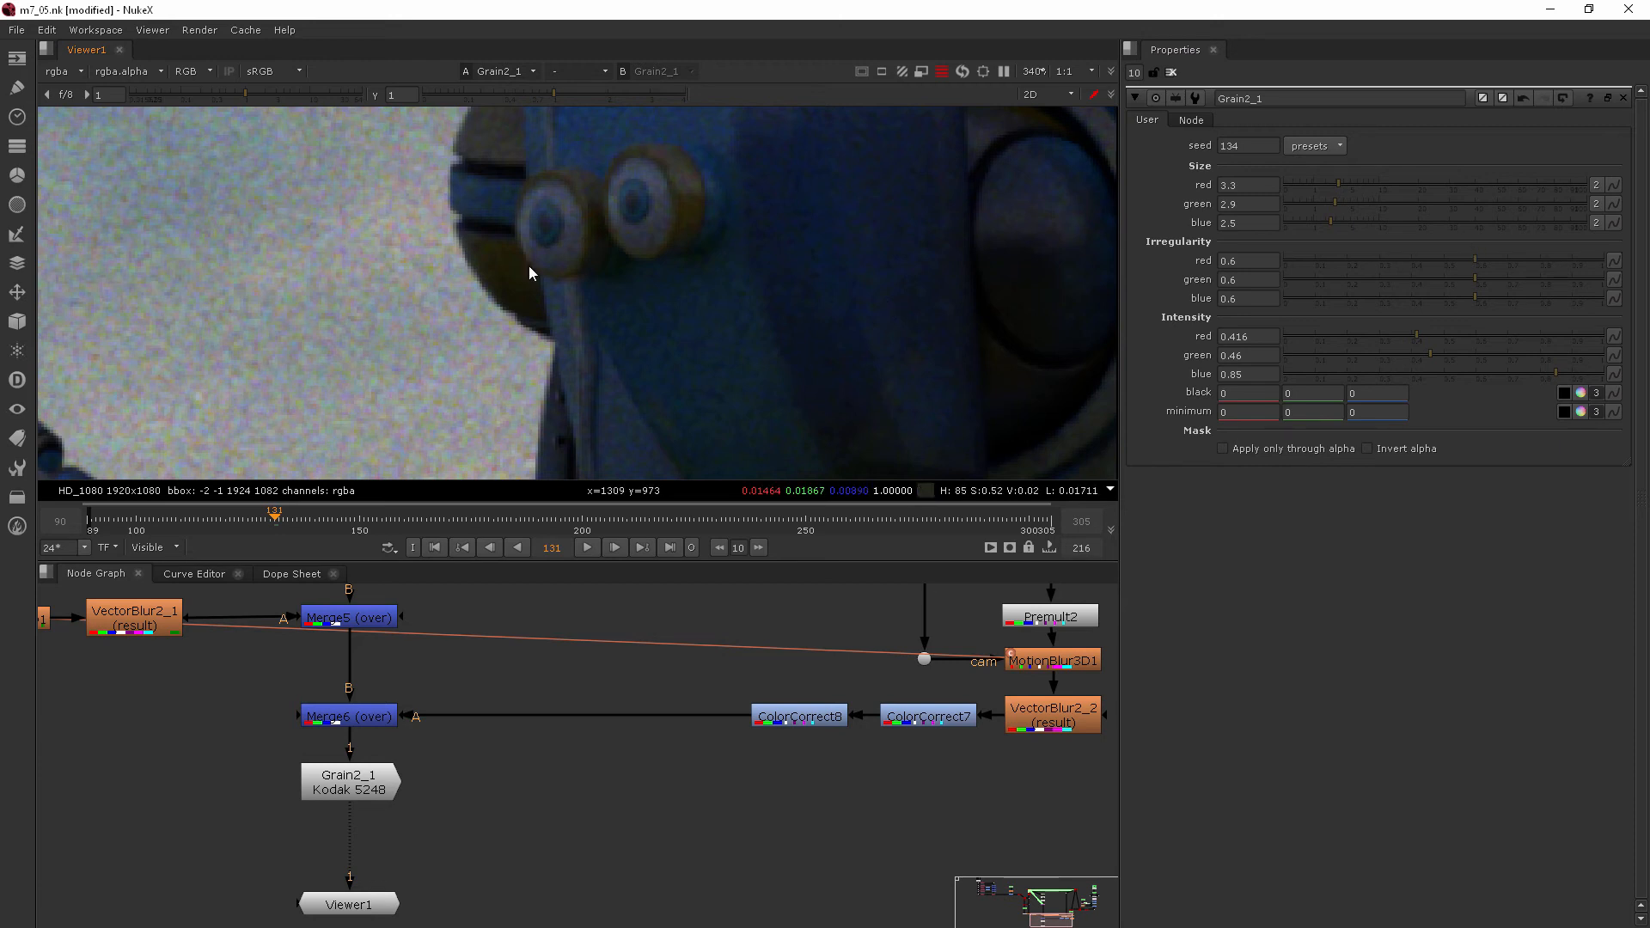
pyautogui.moveTo(1320, 185)
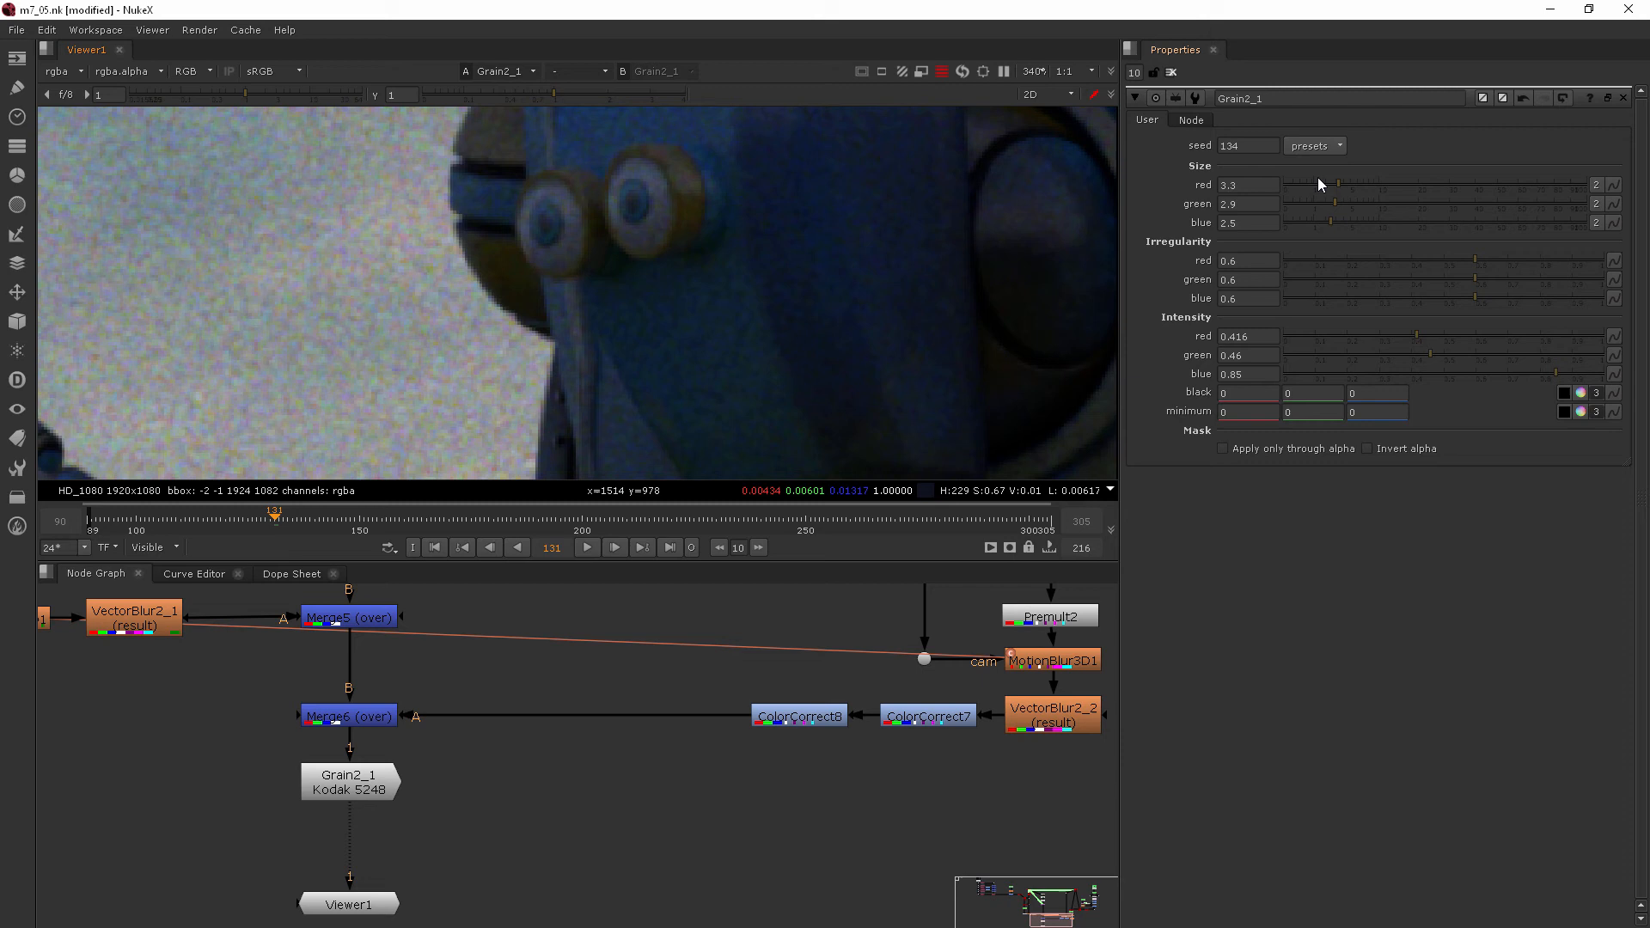
pyautogui.moveTo(1270, 335)
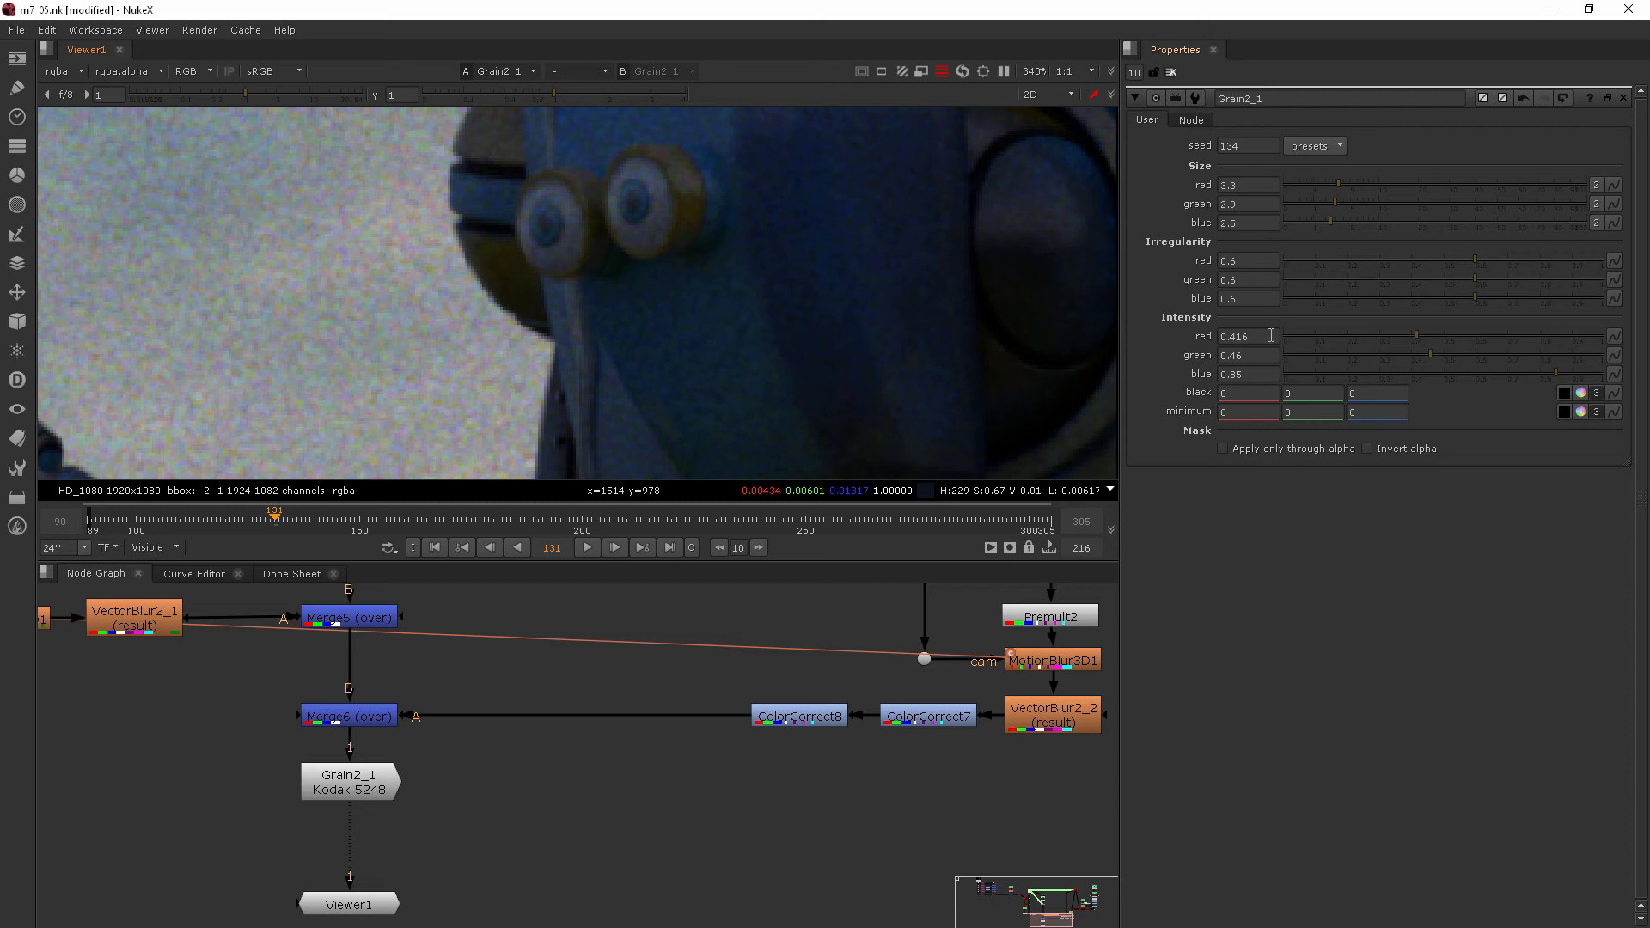
pyautogui.moveTo(1270, 247)
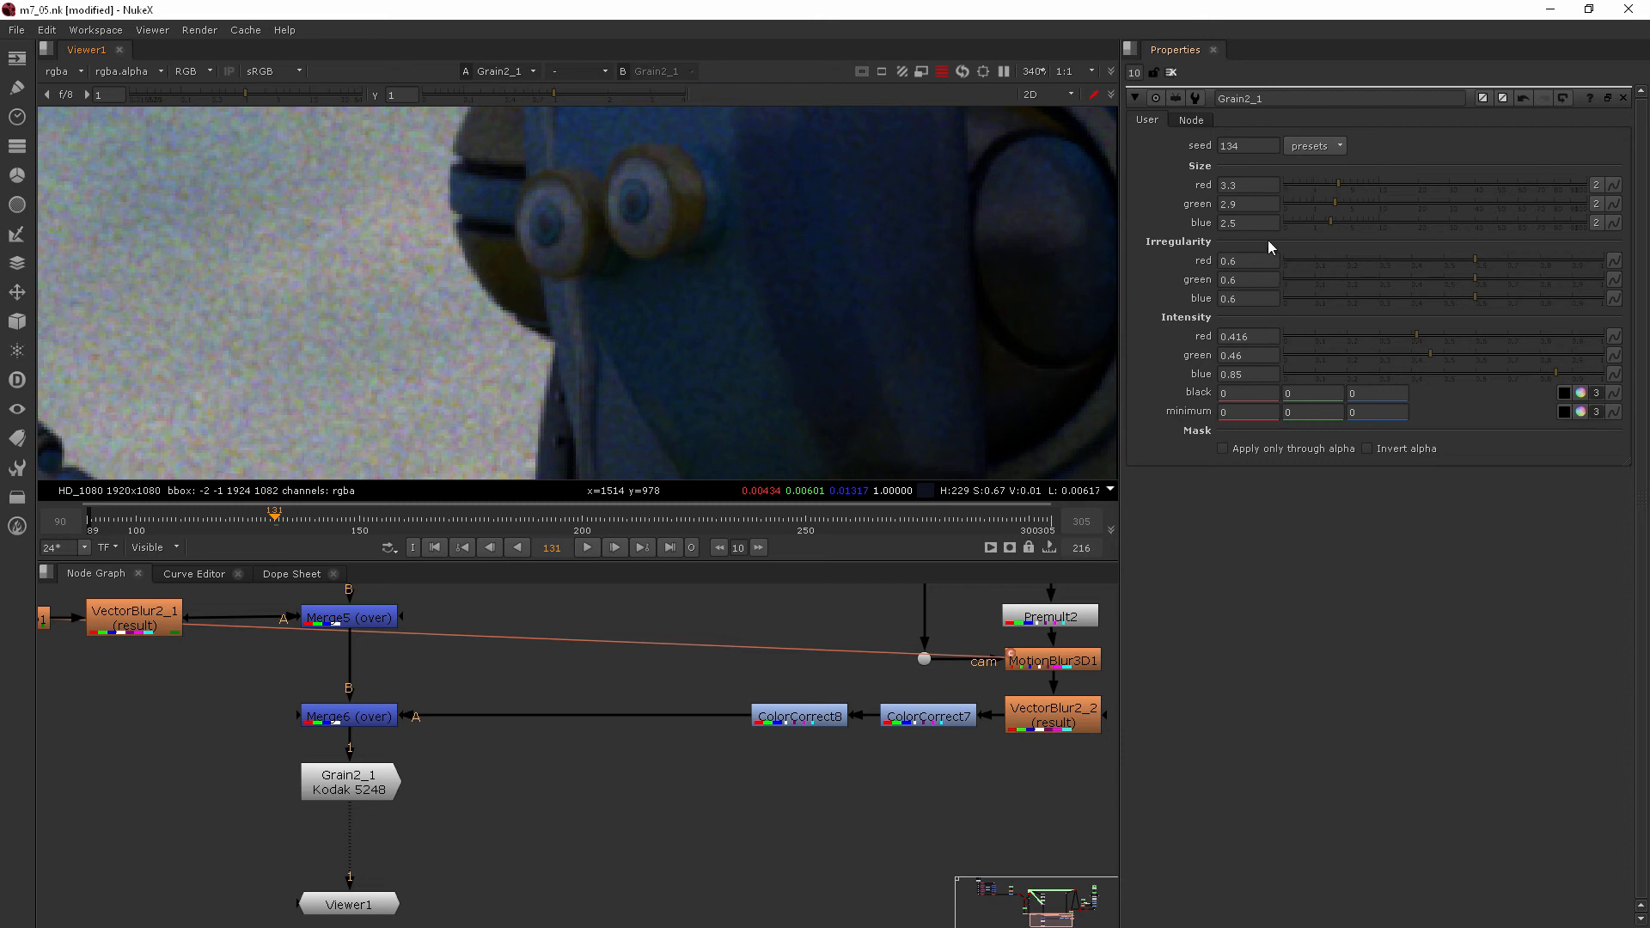
pyautogui.moveTo(1328, 197)
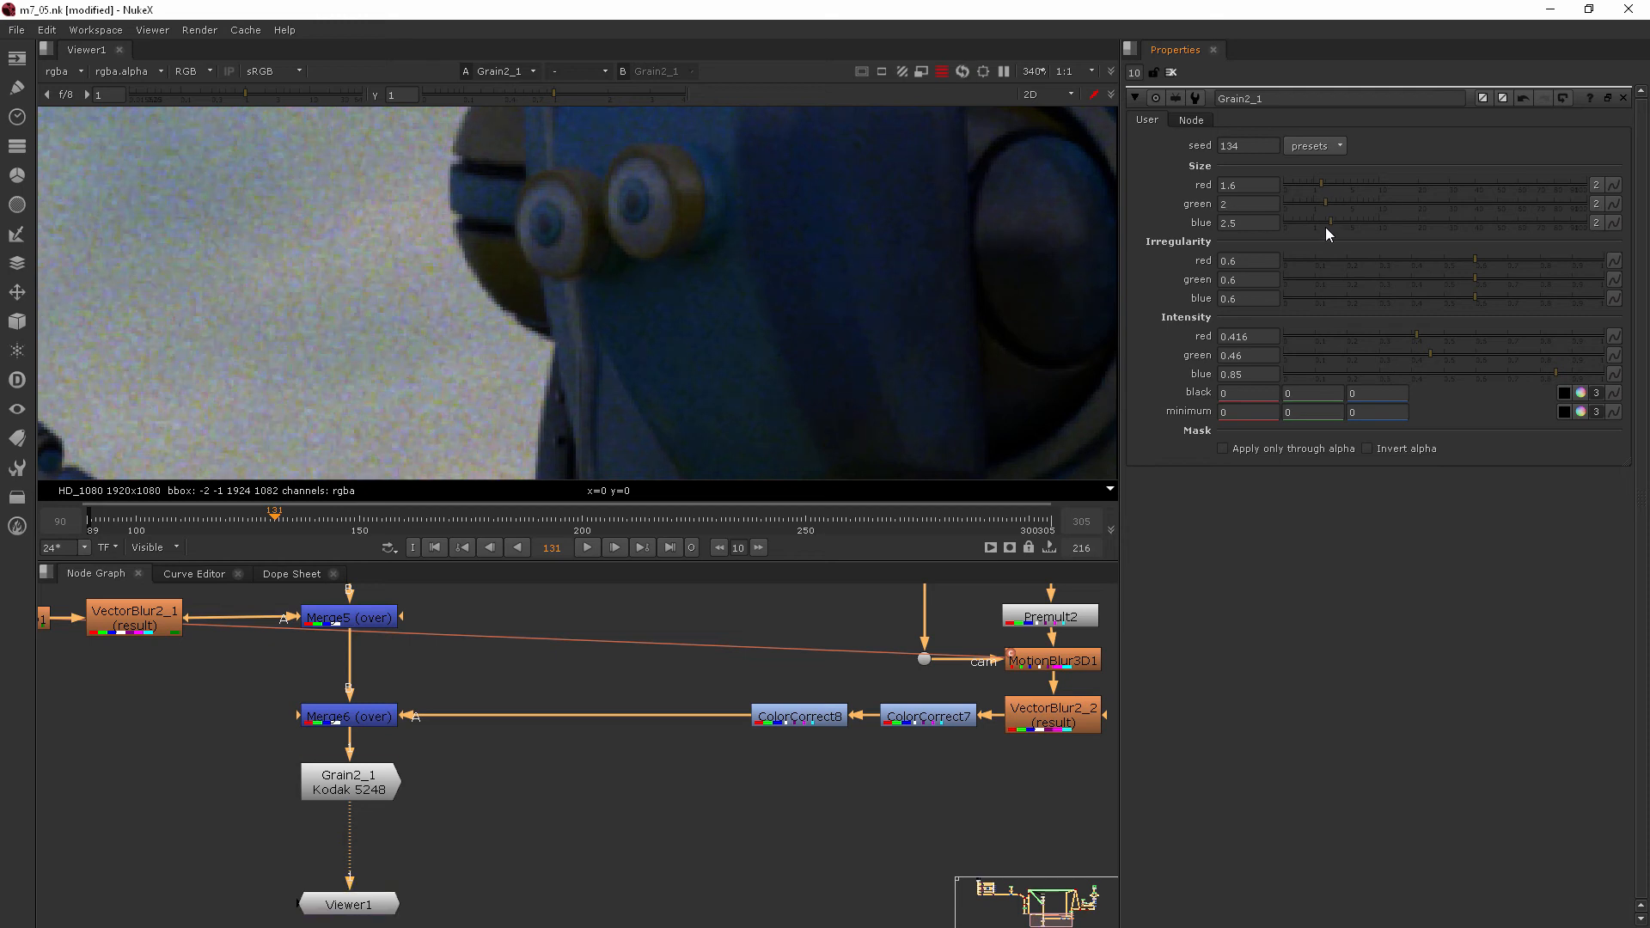
pyautogui.moveTo(1547, 381)
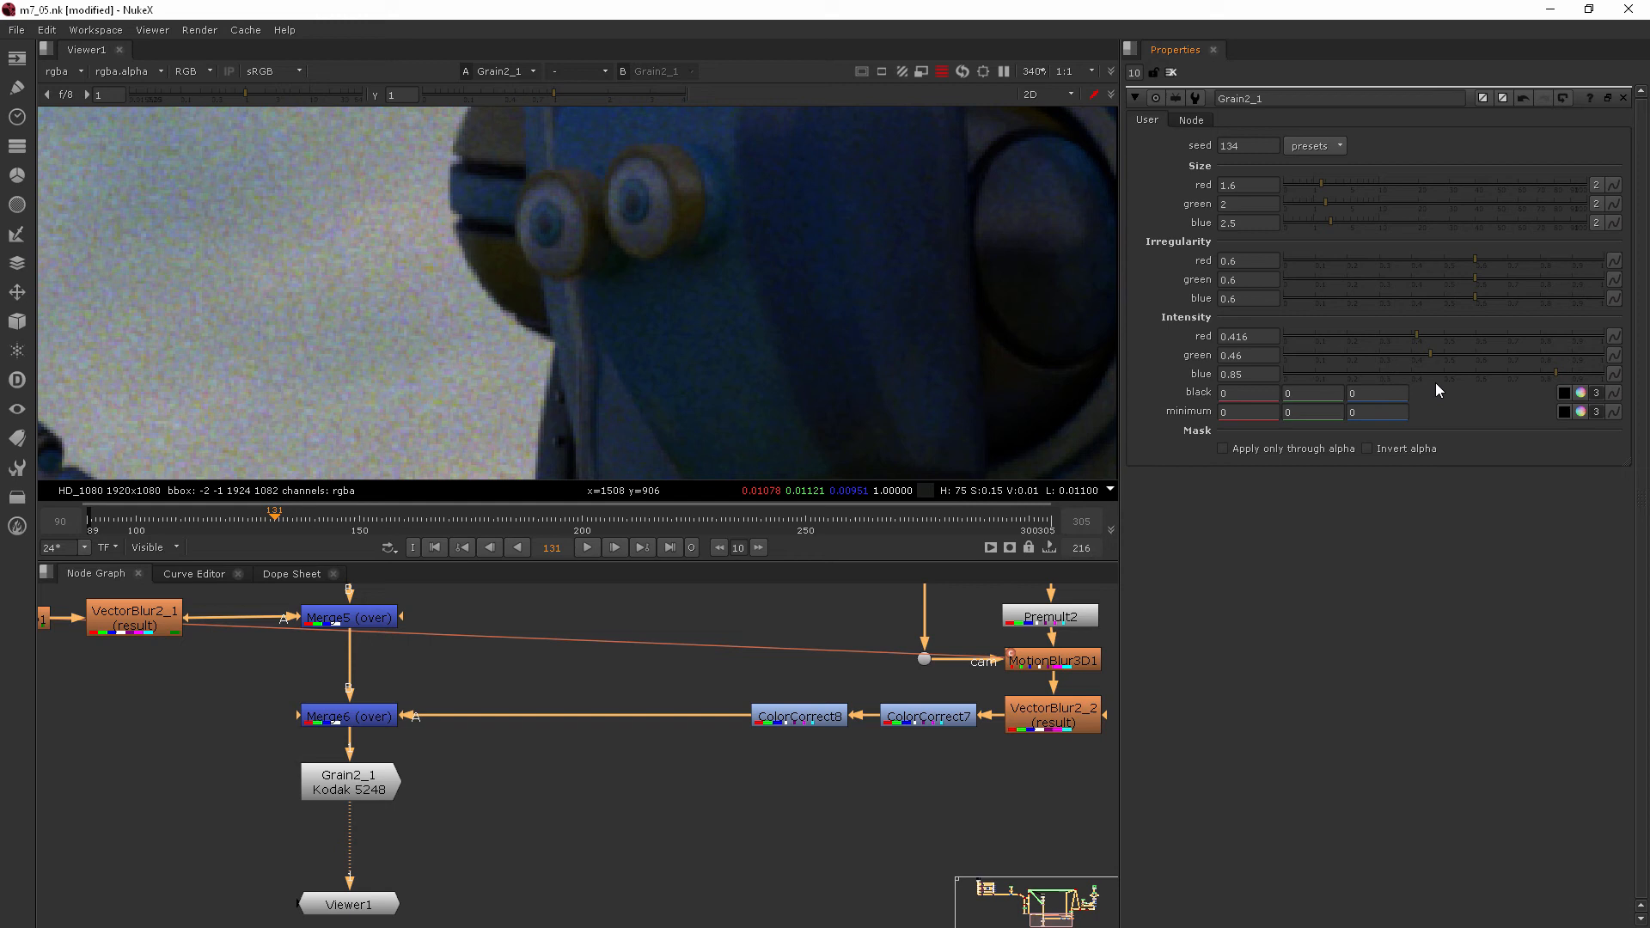
pyautogui.moveTo(1516, 382)
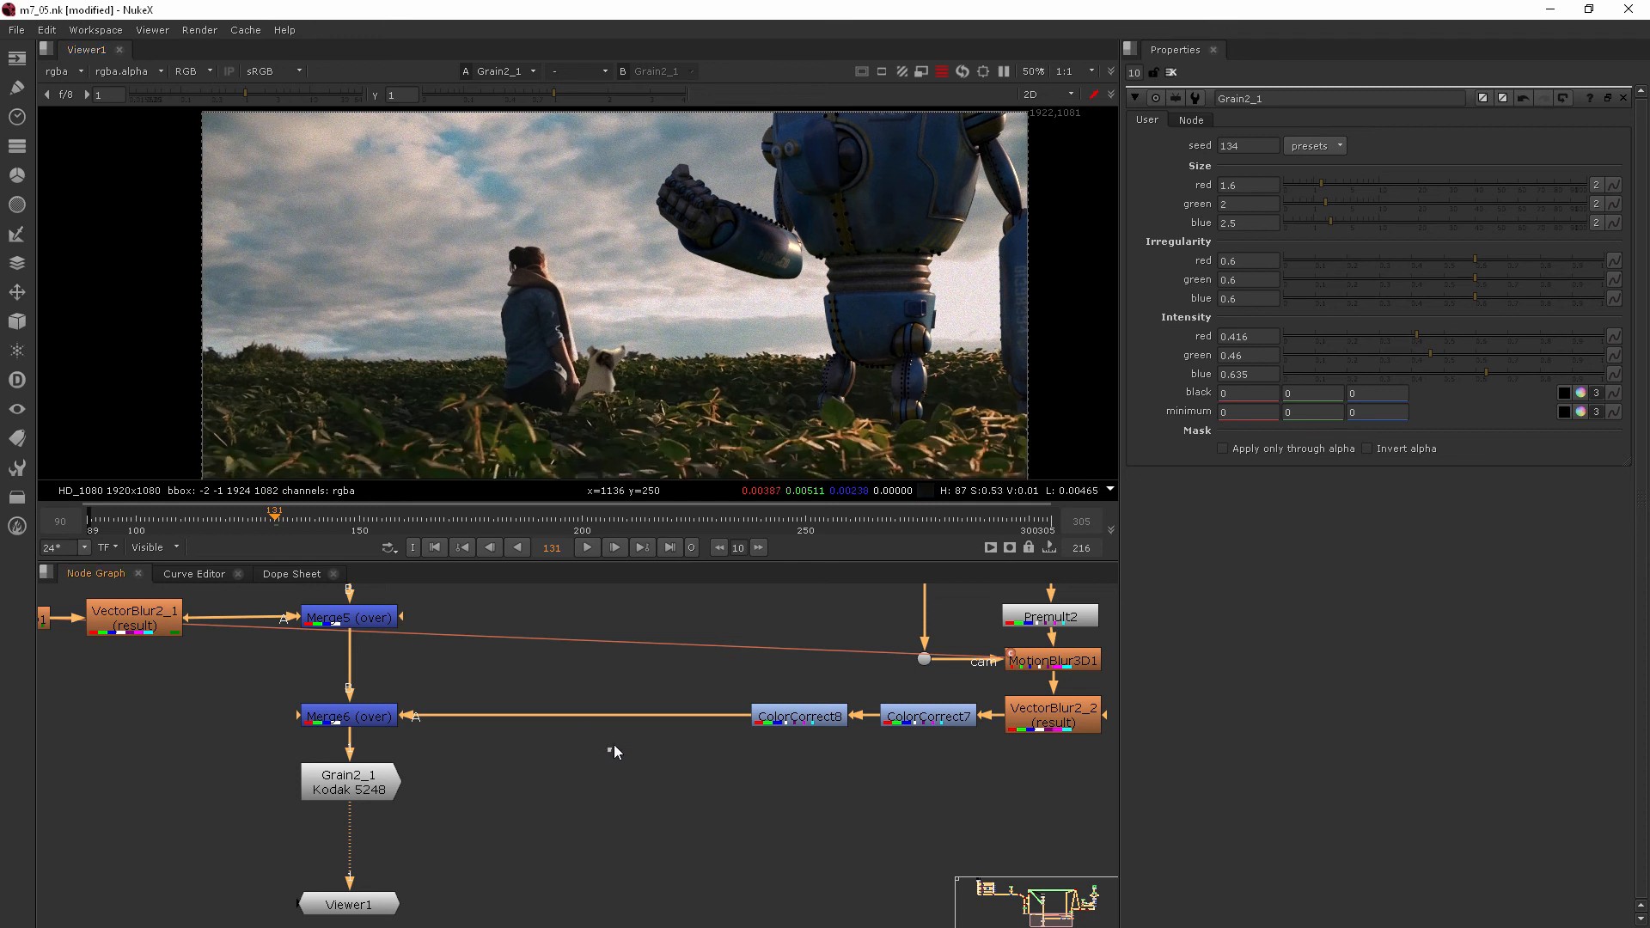
pyautogui.moveTo(615, 749)
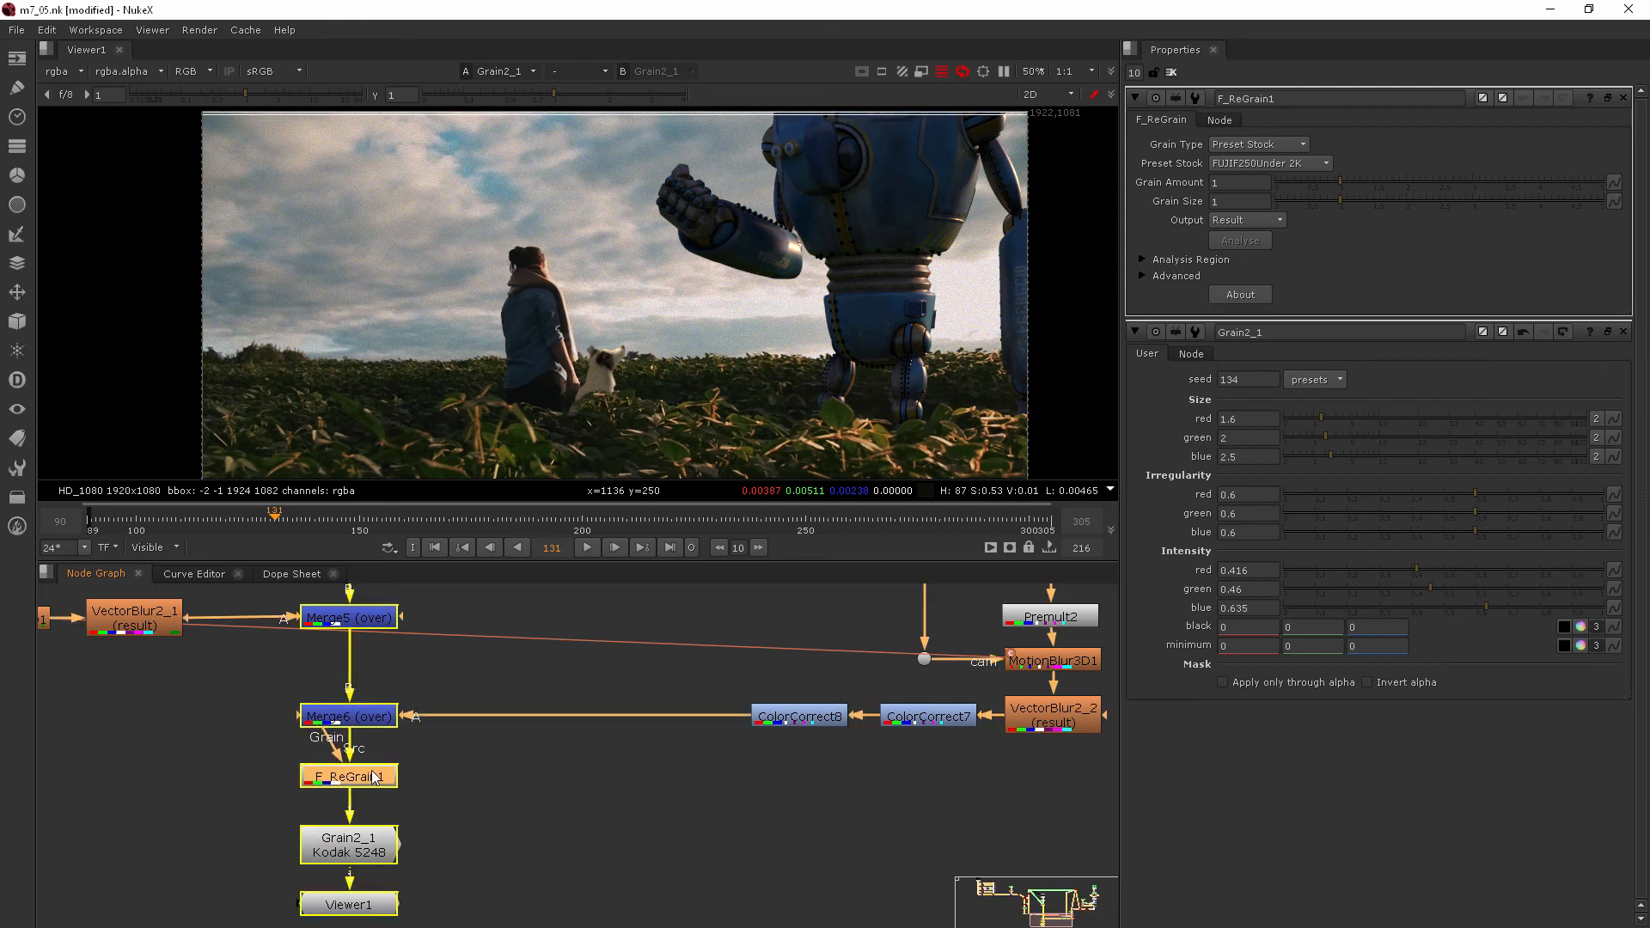
# Step: Switch F_ReGrain's preset stock to Kodak200TUnder 2K with grain amount 0.22
pyautogui.click(347, 844)
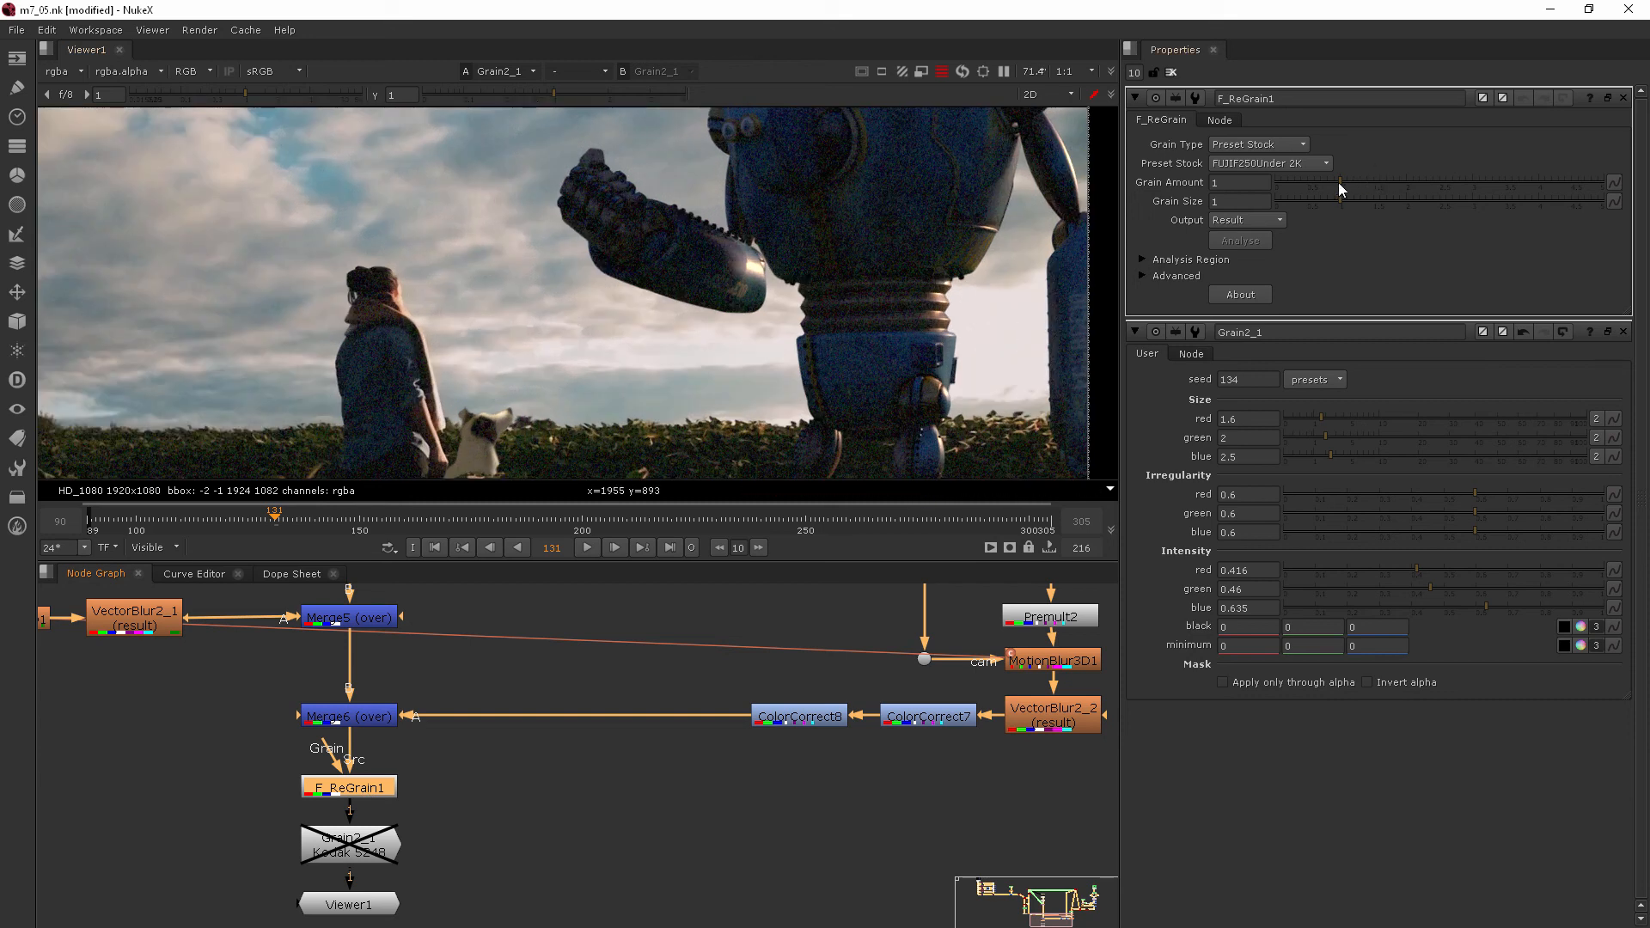
pyautogui.click(1270, 164)
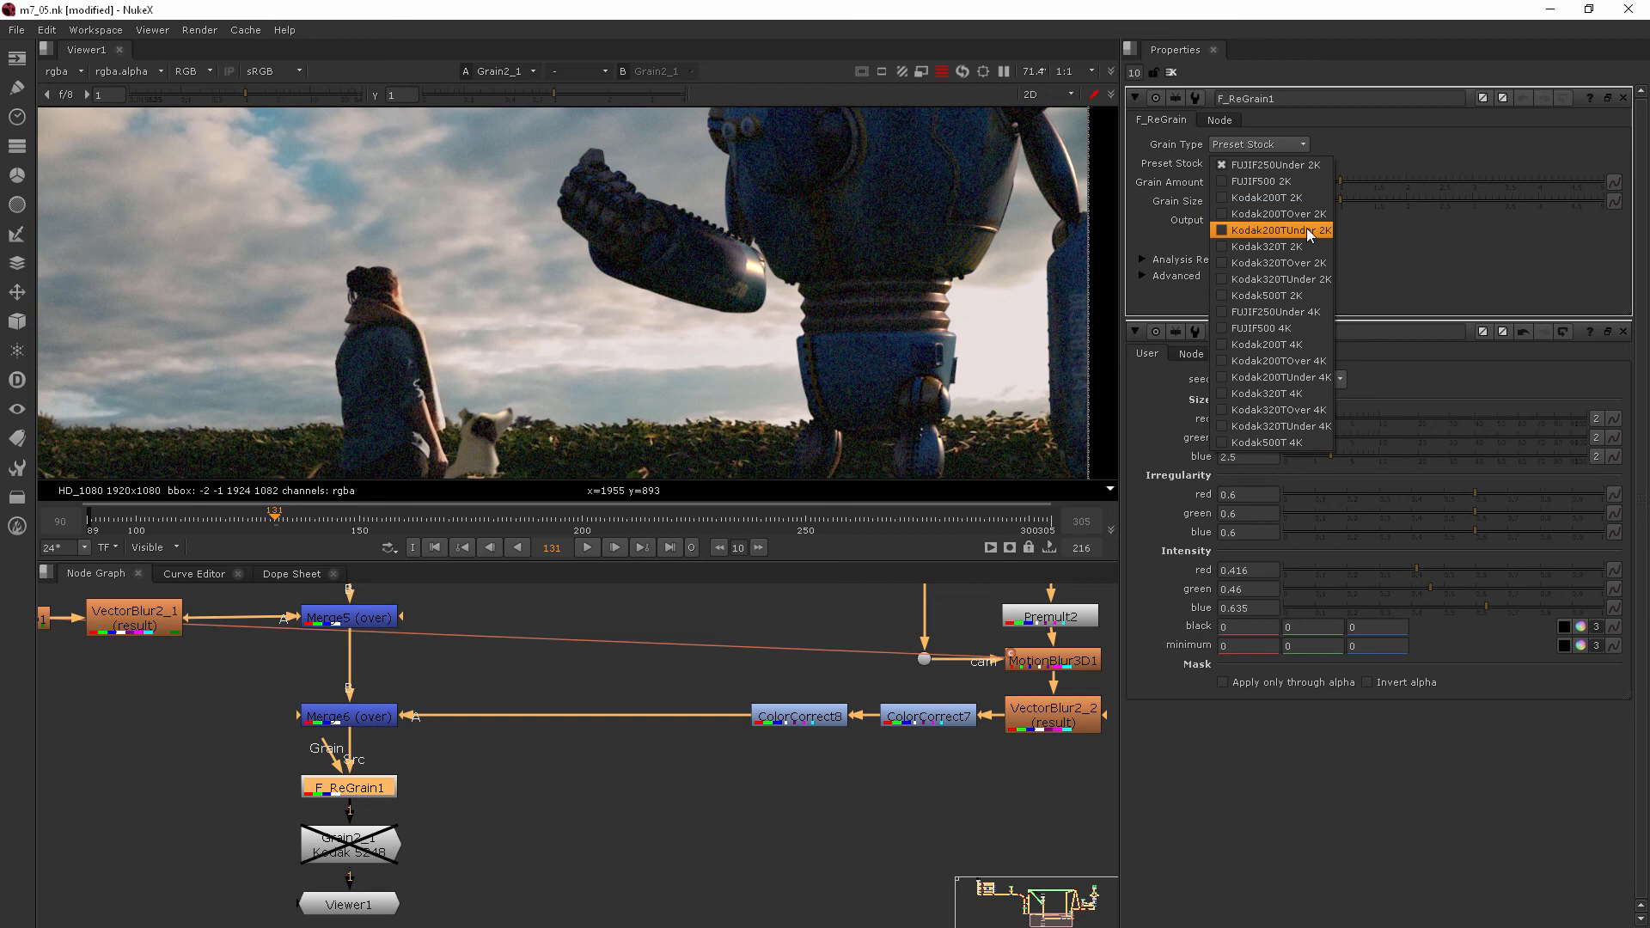
pyautogui.moveTo(1318, 235)
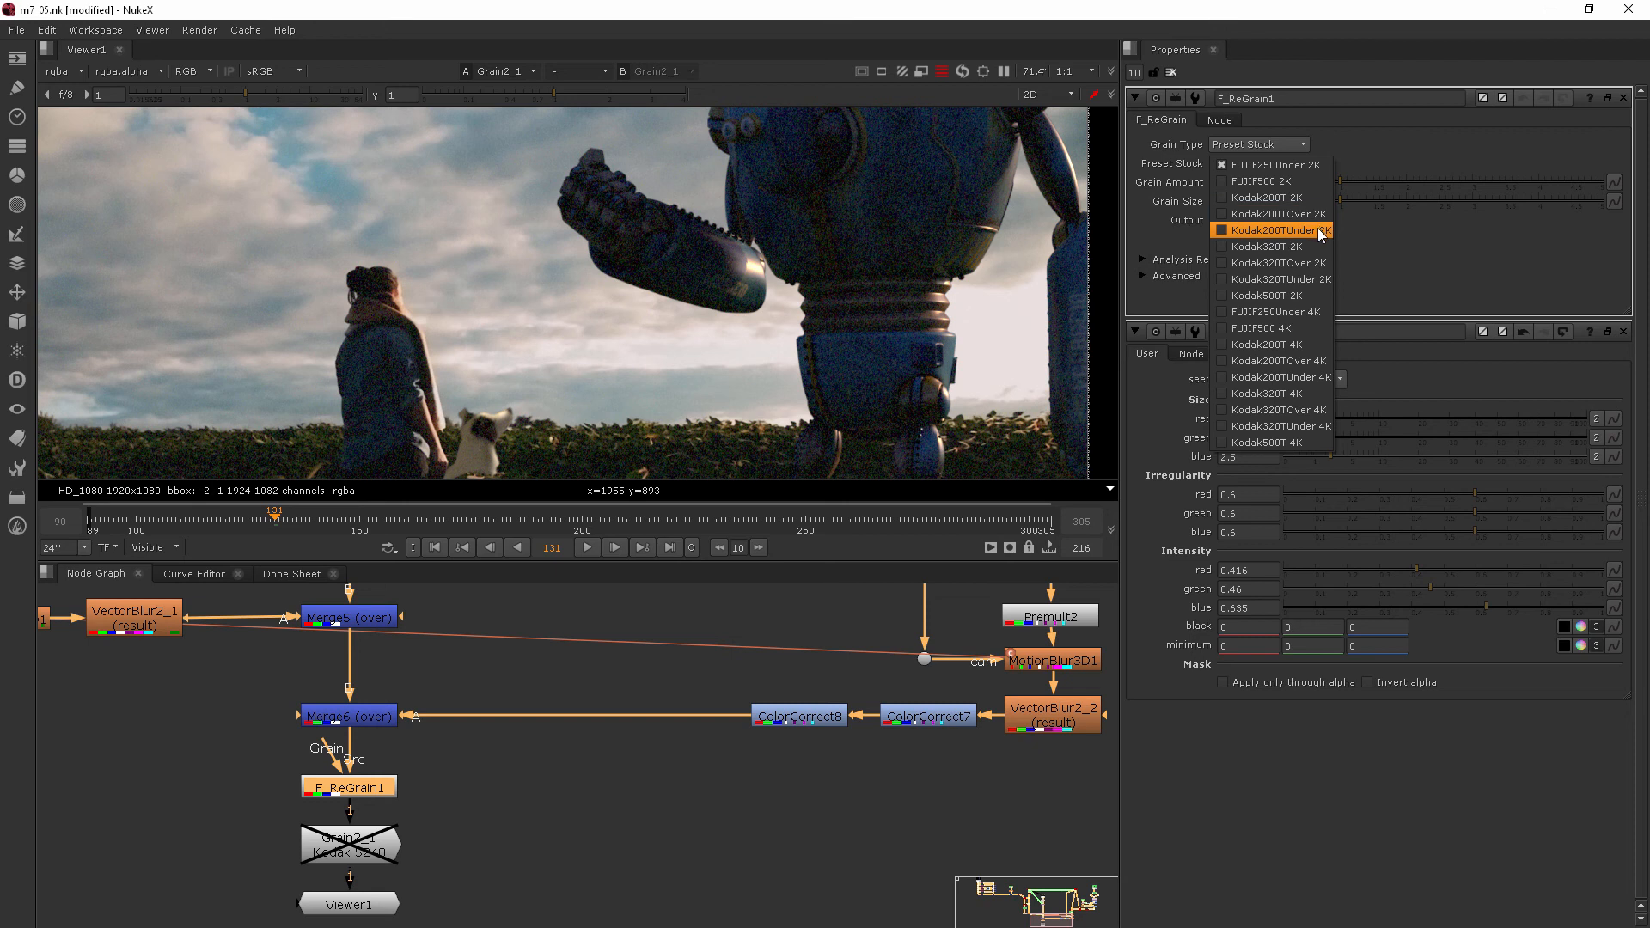
pyautogui.click(1277, 230)
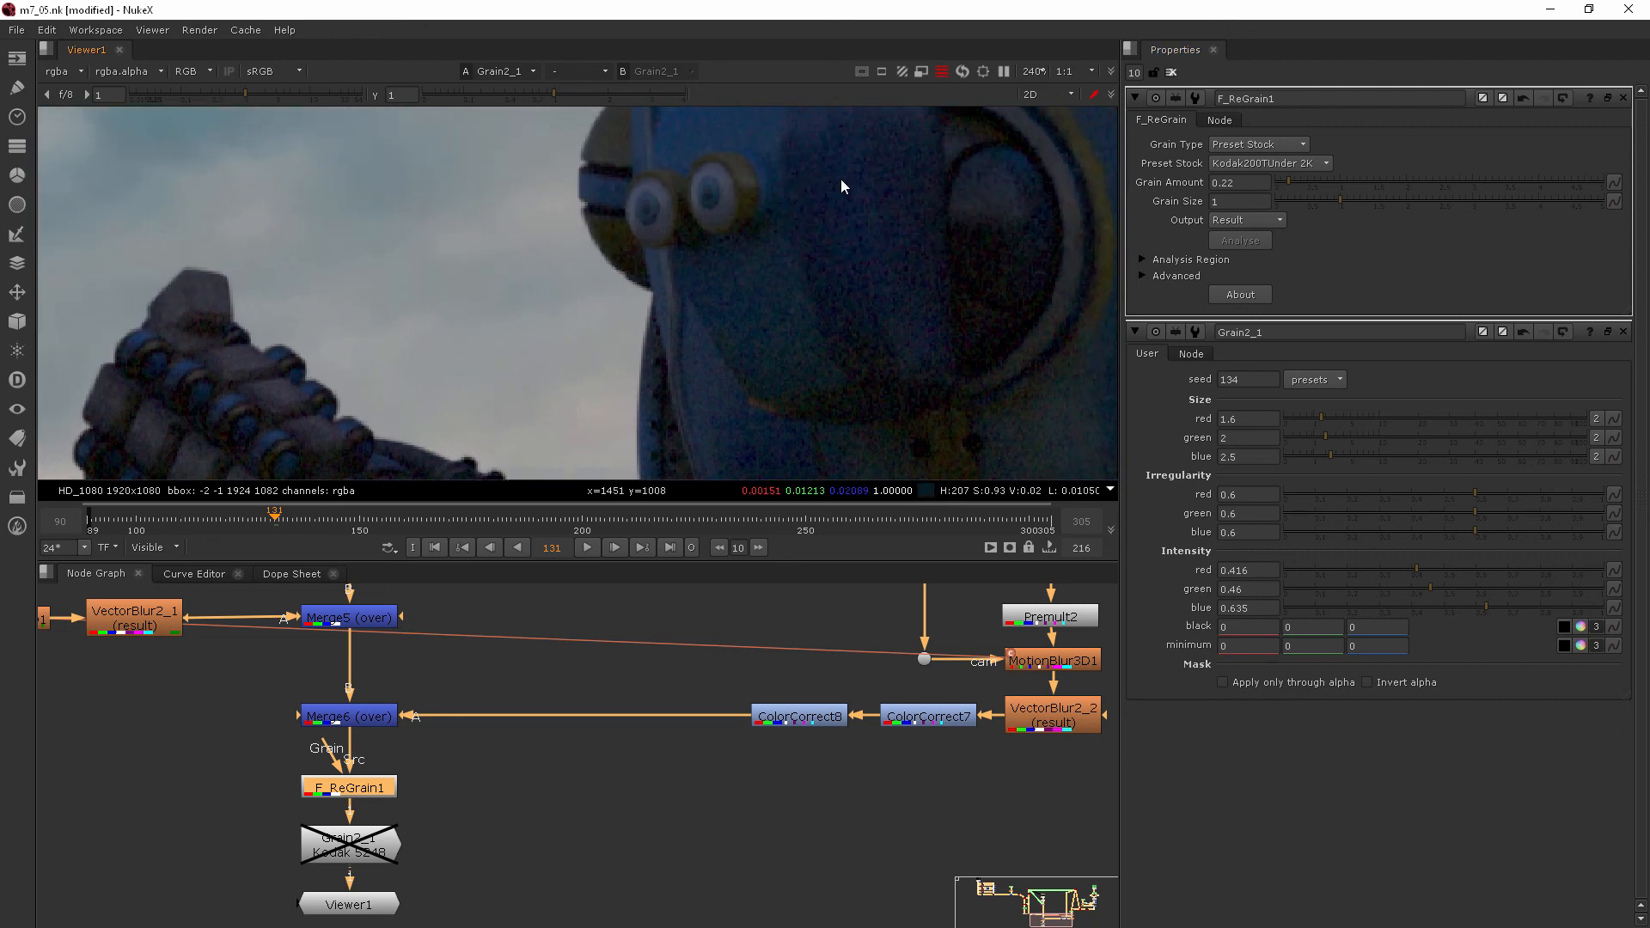
pyautogui.moveTo(577, 256)
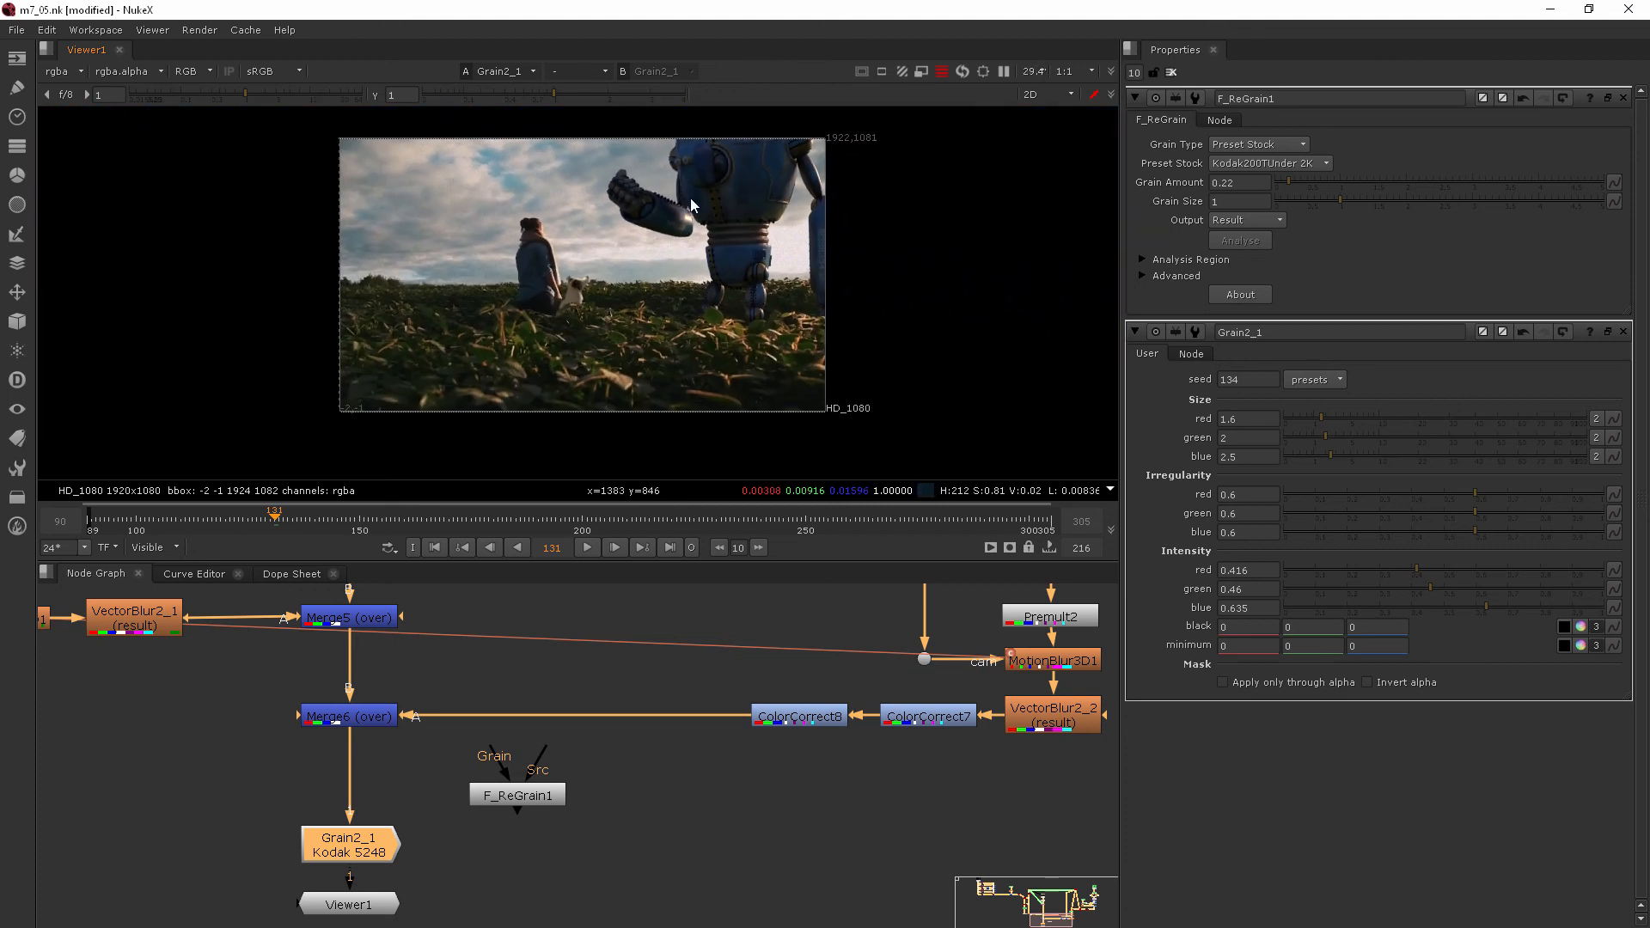
pyautogui.moveTo(713, 237)
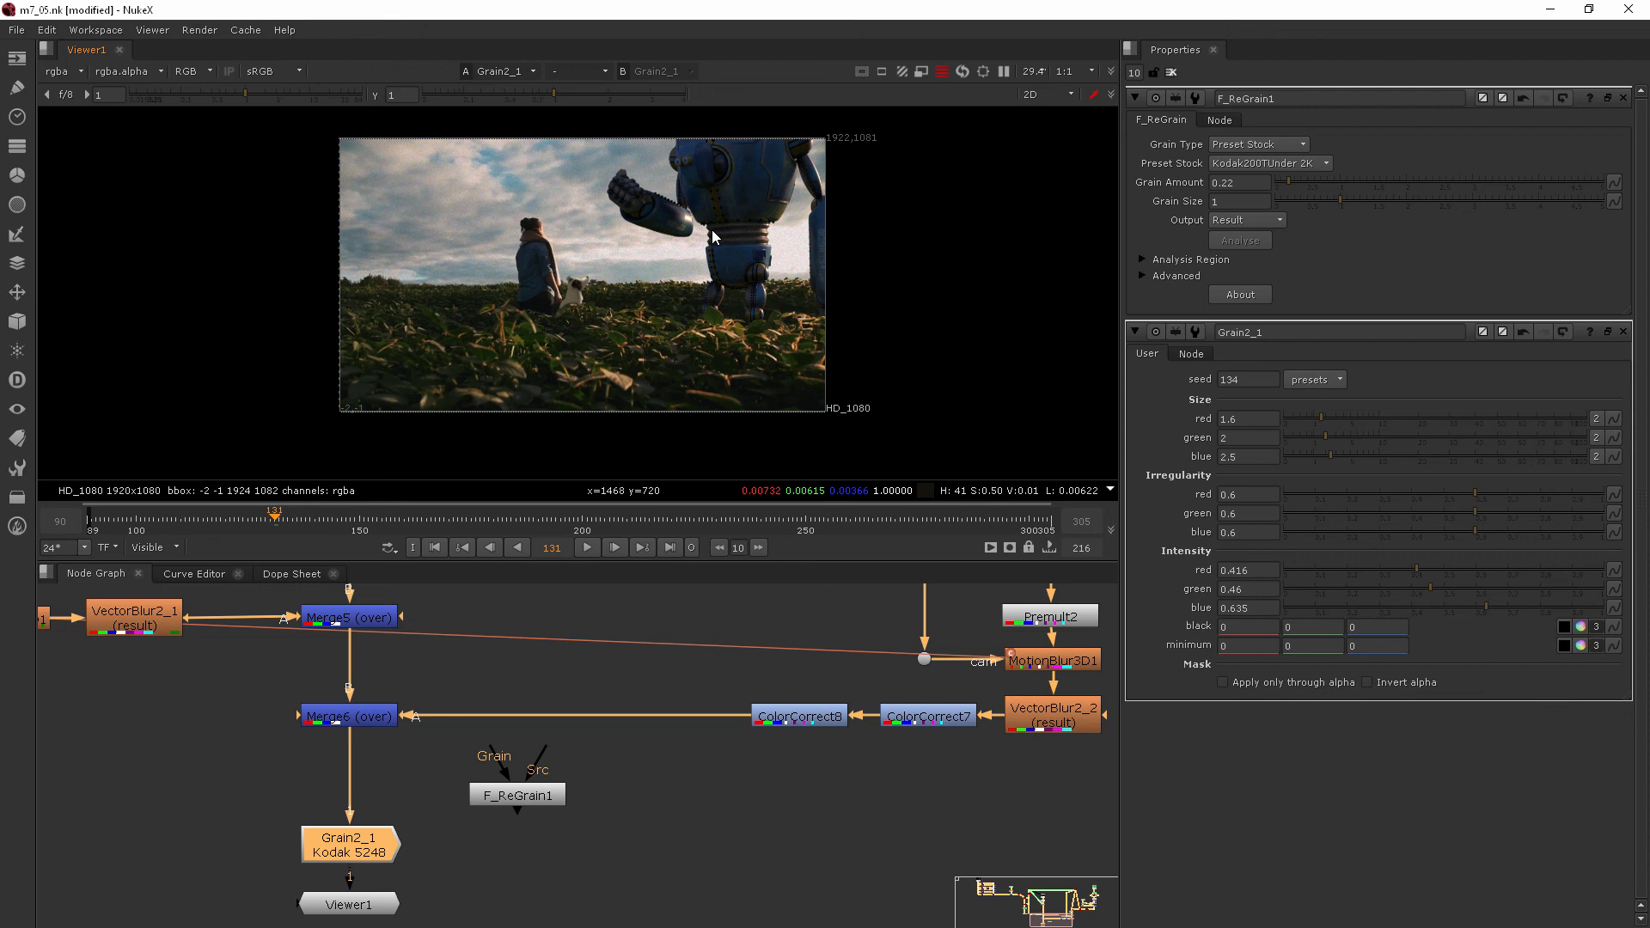
pyautogui.moveTo(701, 245)
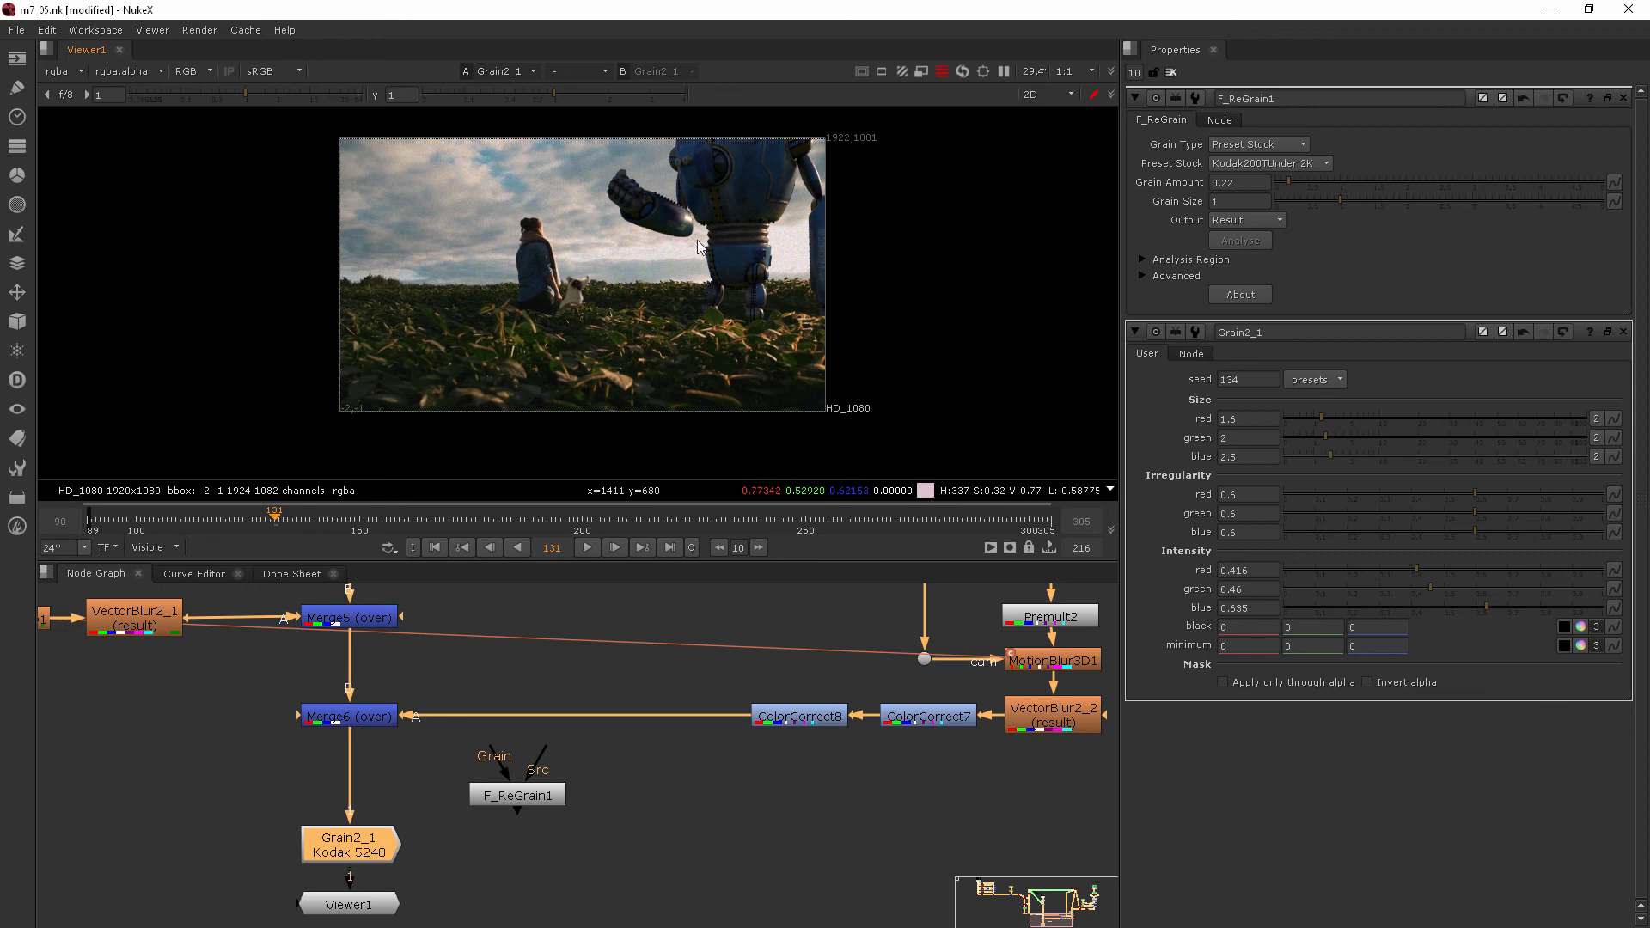
pyautogui.moveTo(606, 411)
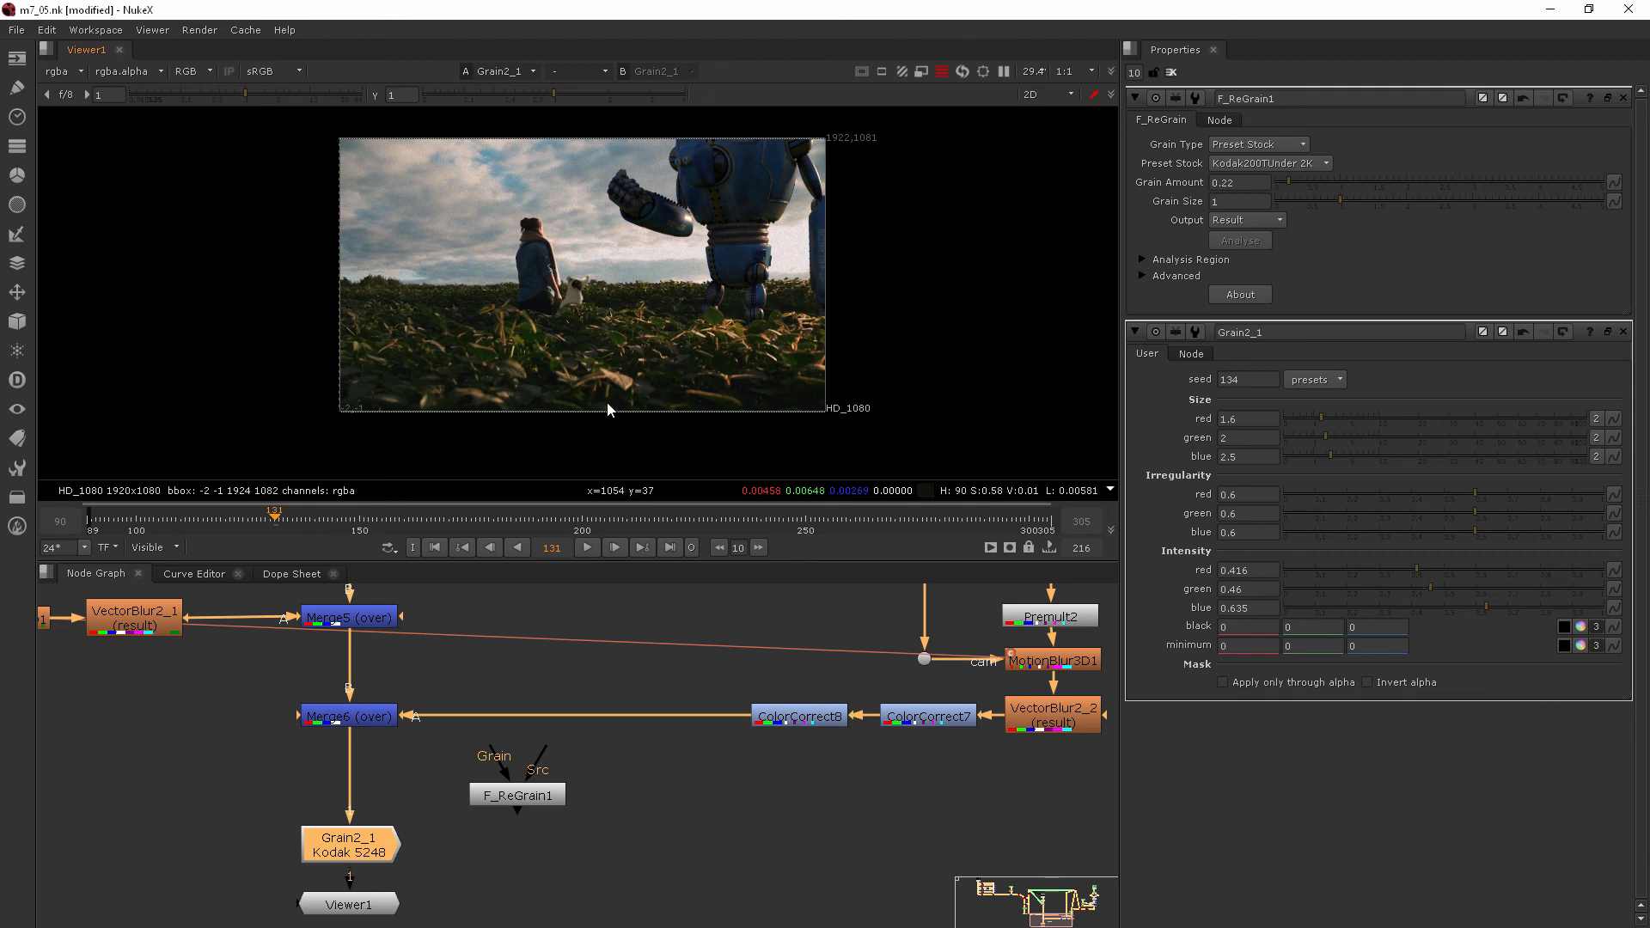
pyautogui.moveTo(402, 829)
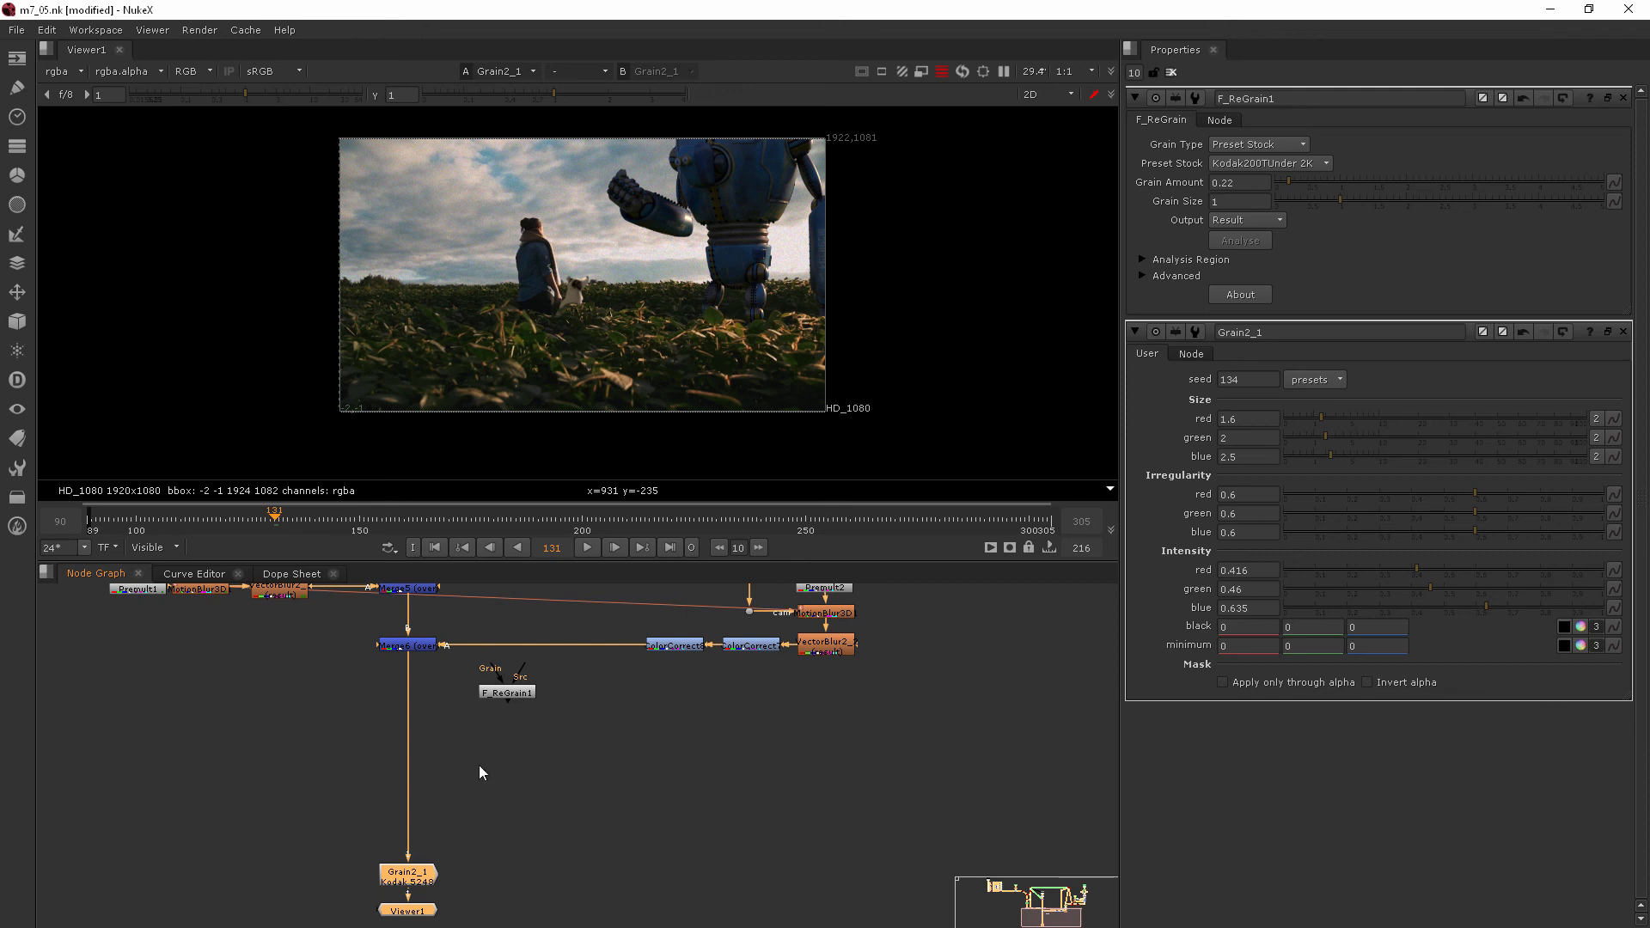
pyautogui.moveTo(452, 682)
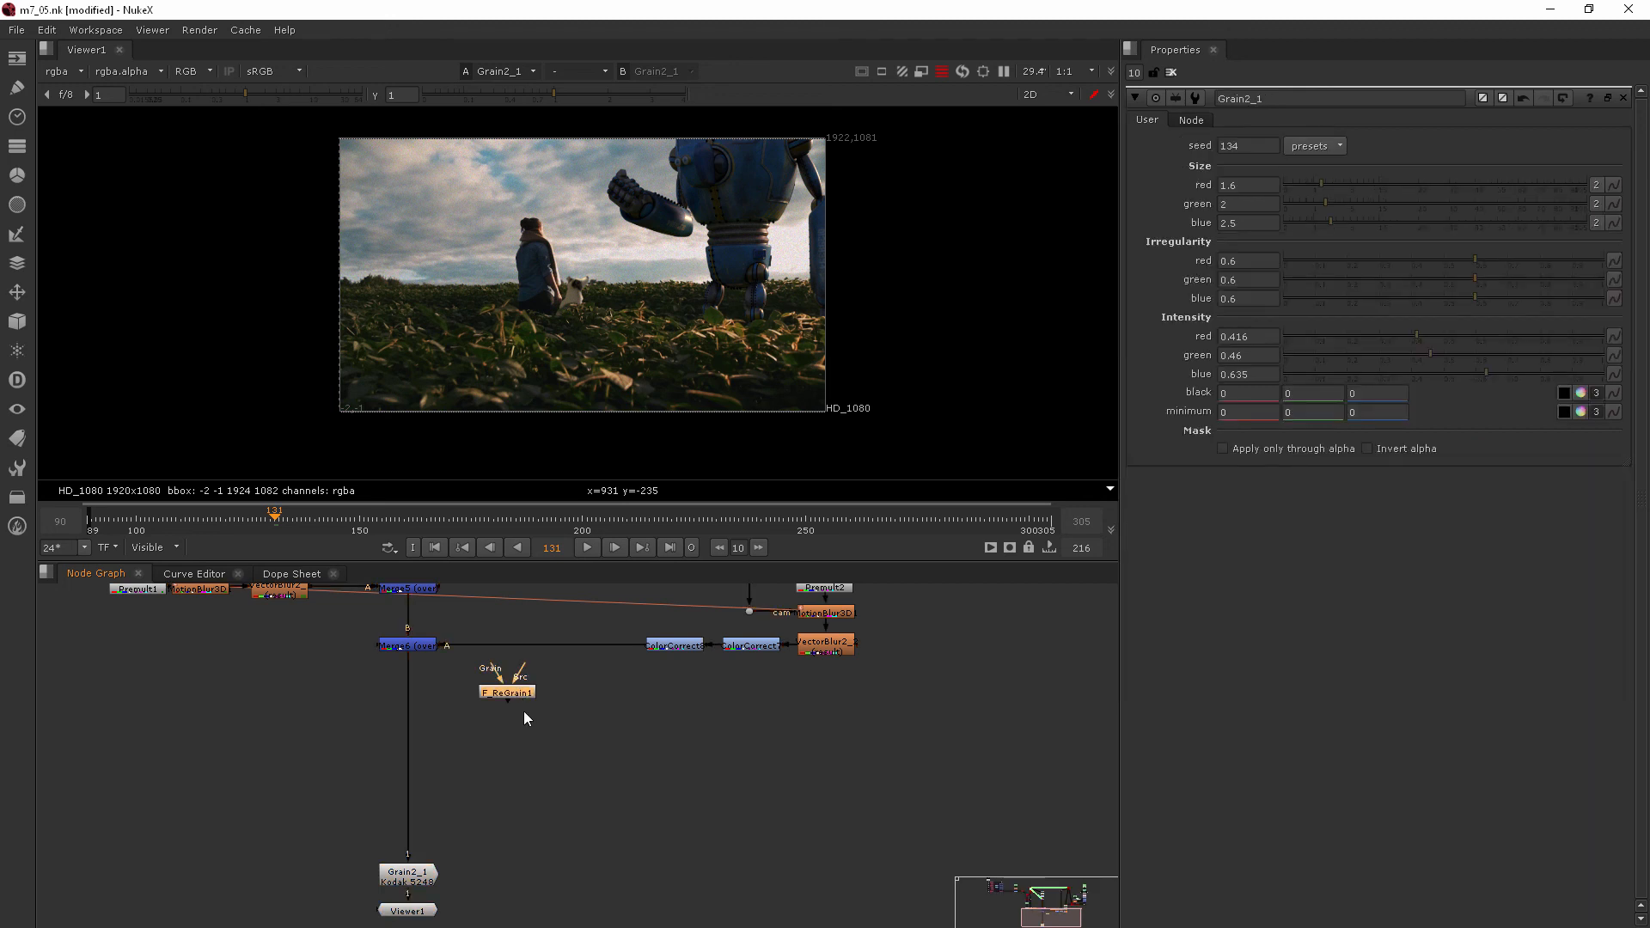
# Step: Delete F_ReGrain1 so Grain2_1 follows the final merge directly
pyautogui.press('Delete')
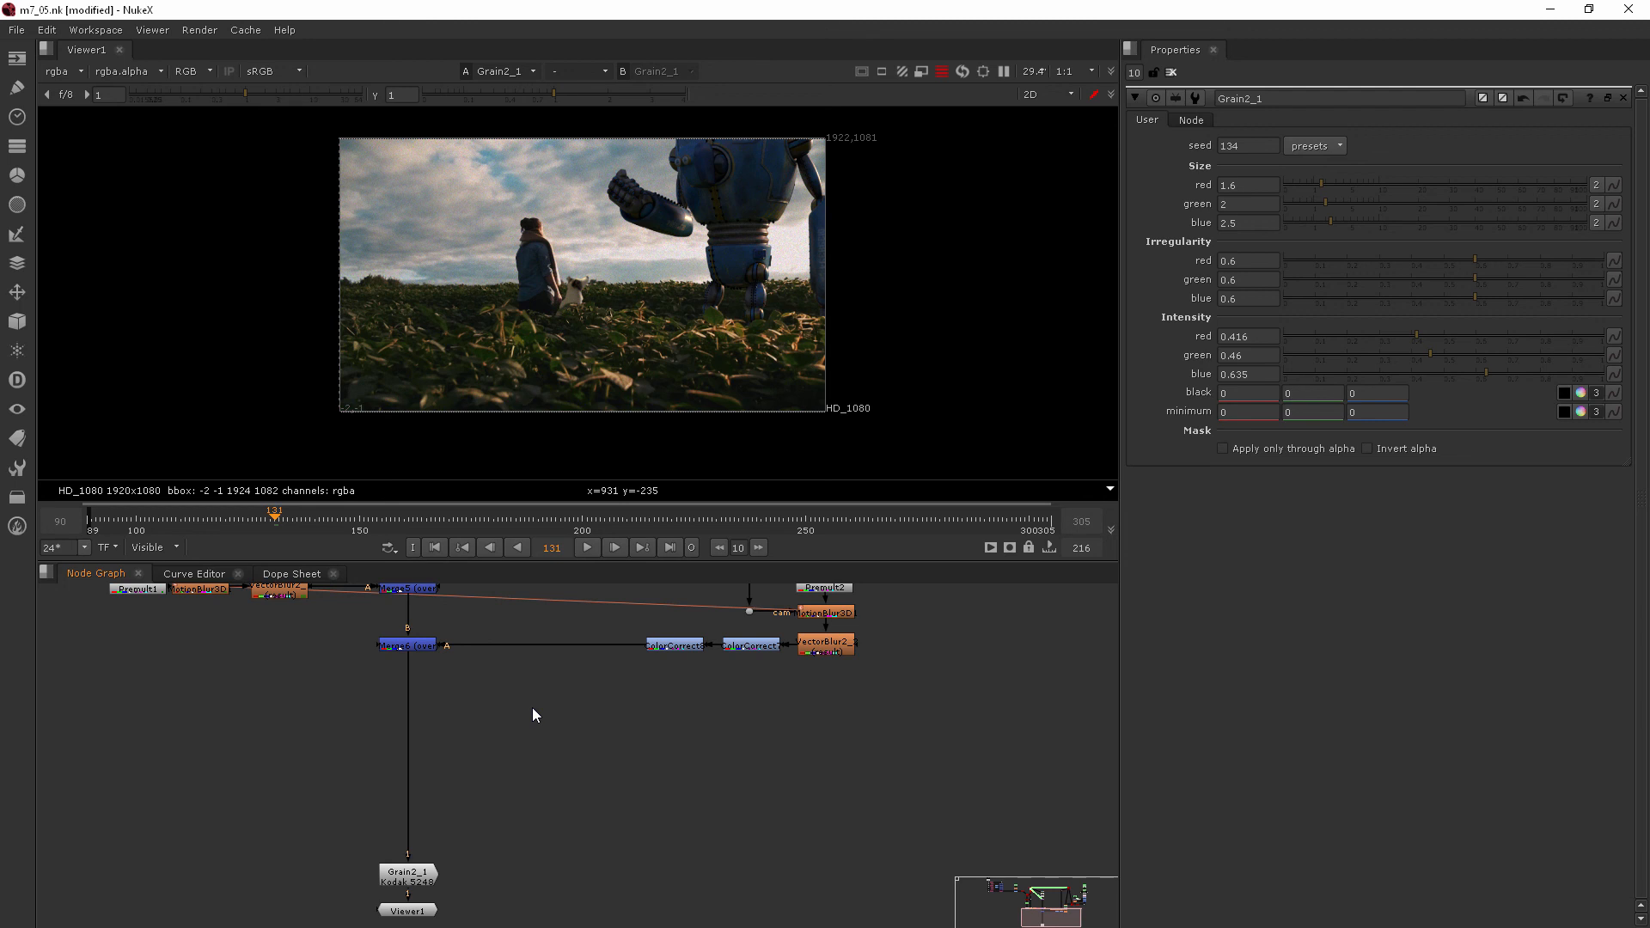
pyautogui.moveTo(526, 710)
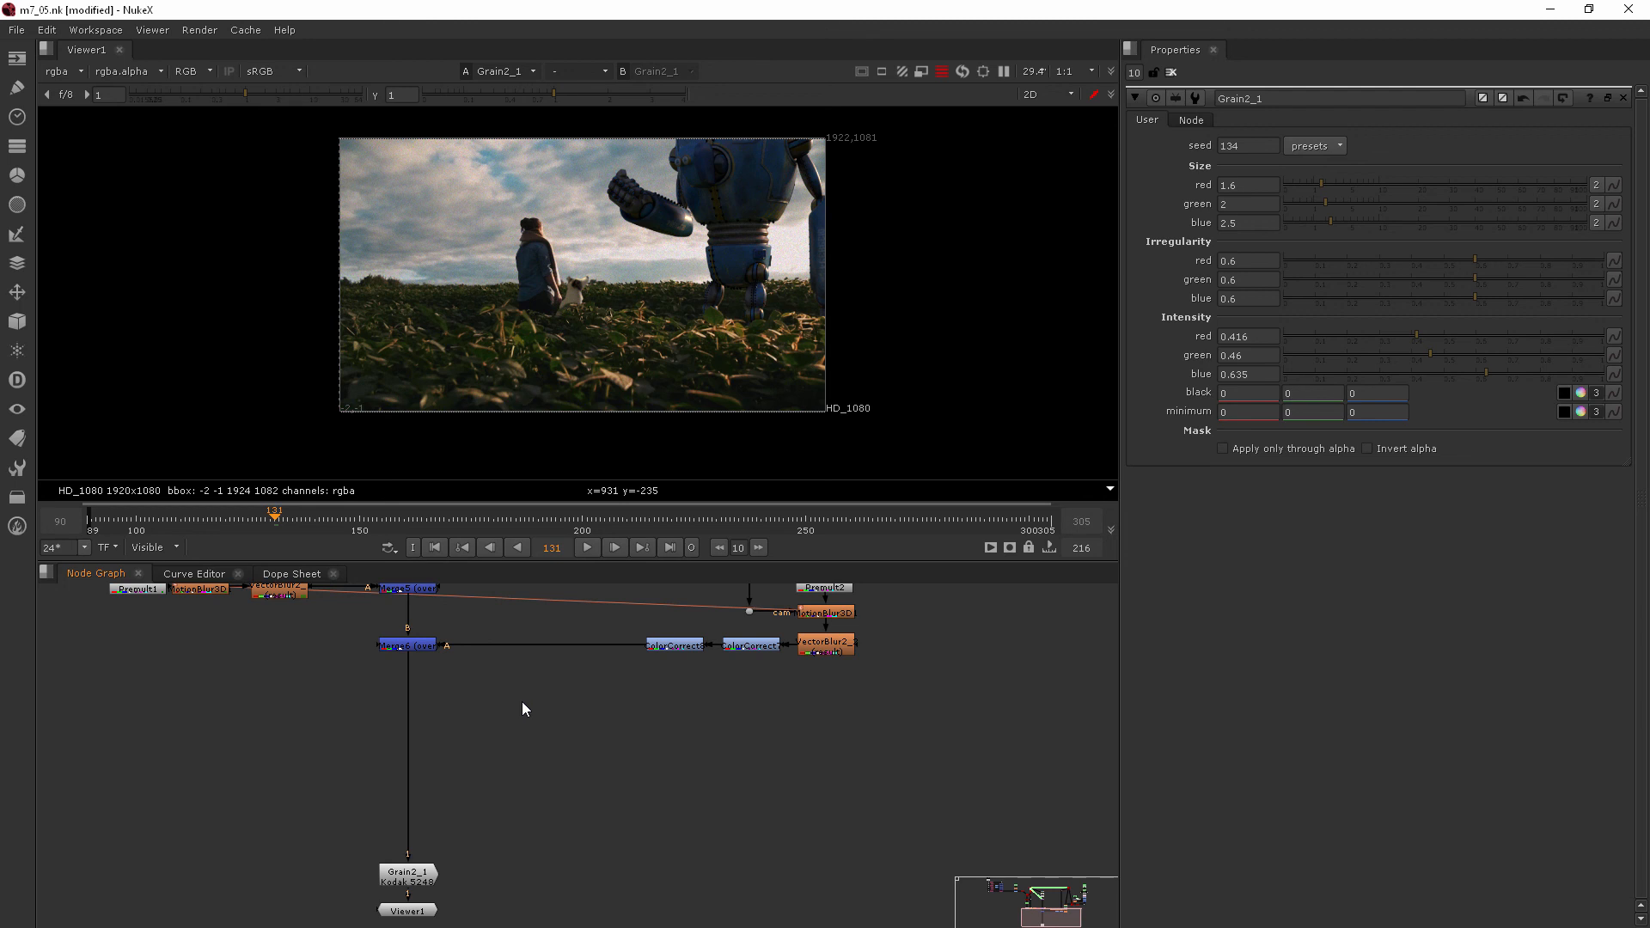
pyautogui.moveTo(20, 715)
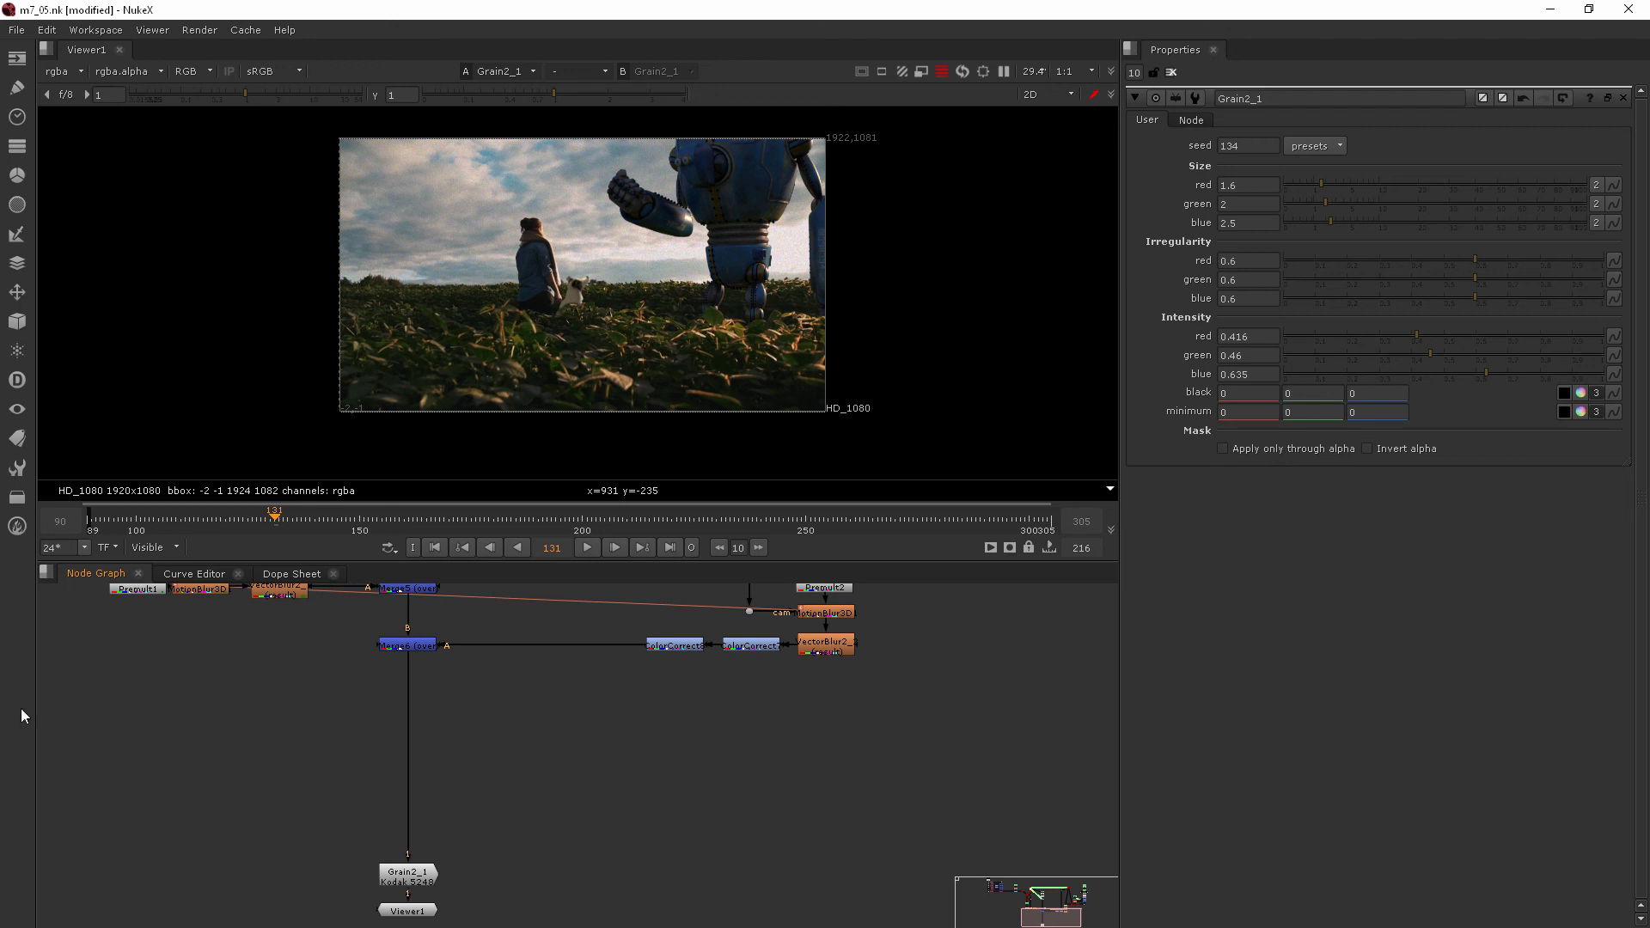